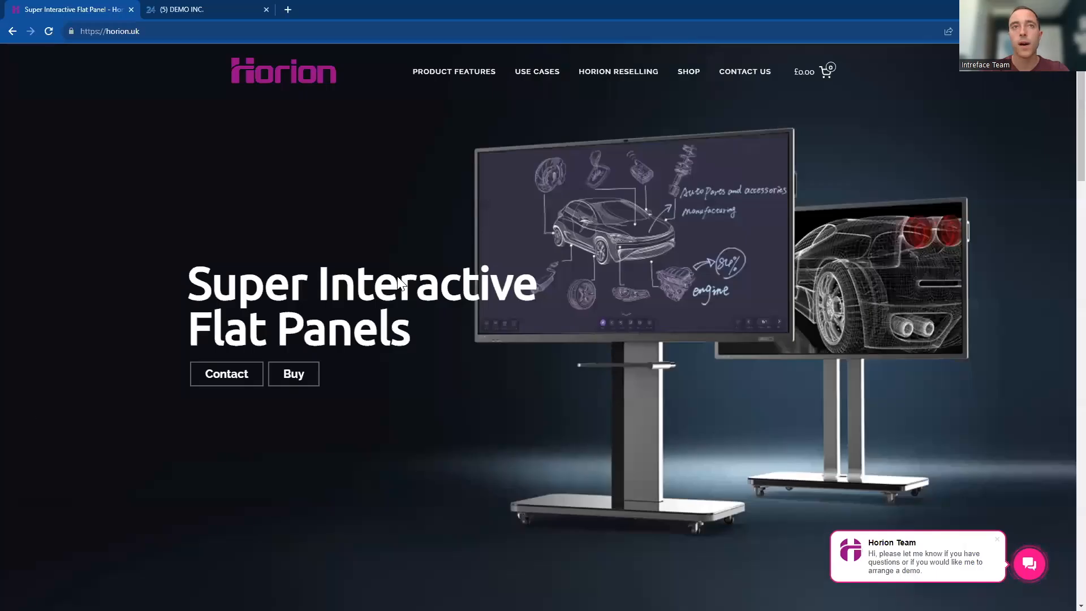
mouse_move(528, 157)
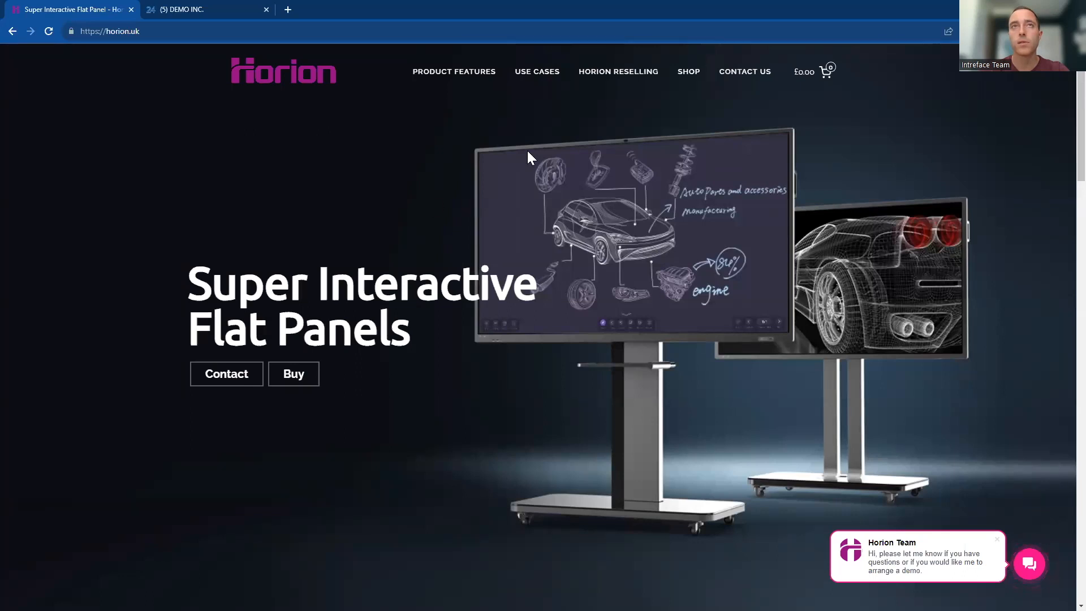
mouse_move(656, 129)
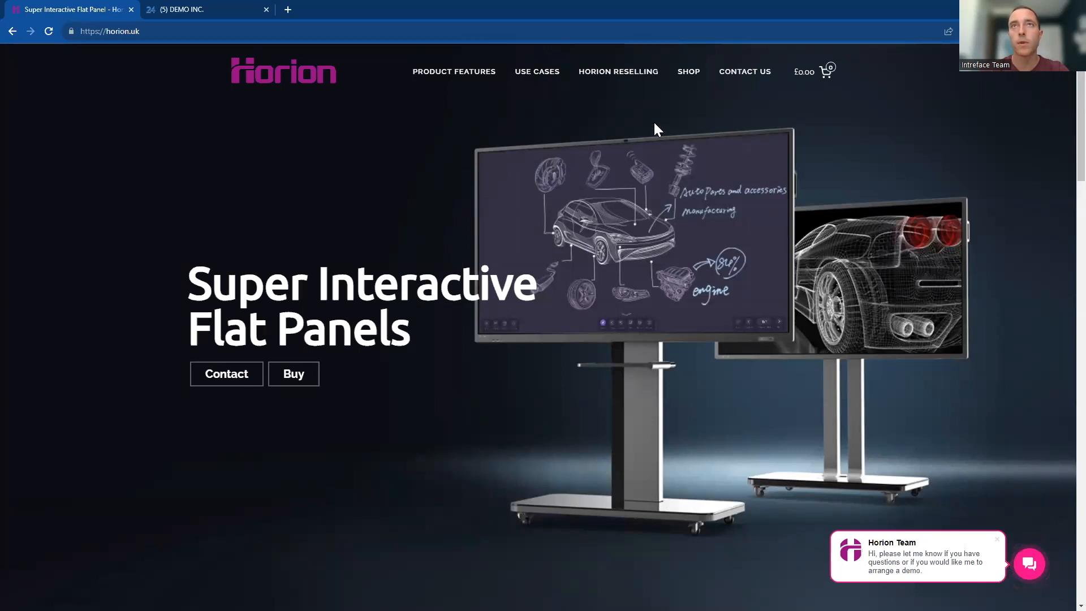
- Go to the SHOP page listing all 11 Horion products
click(686, 71)
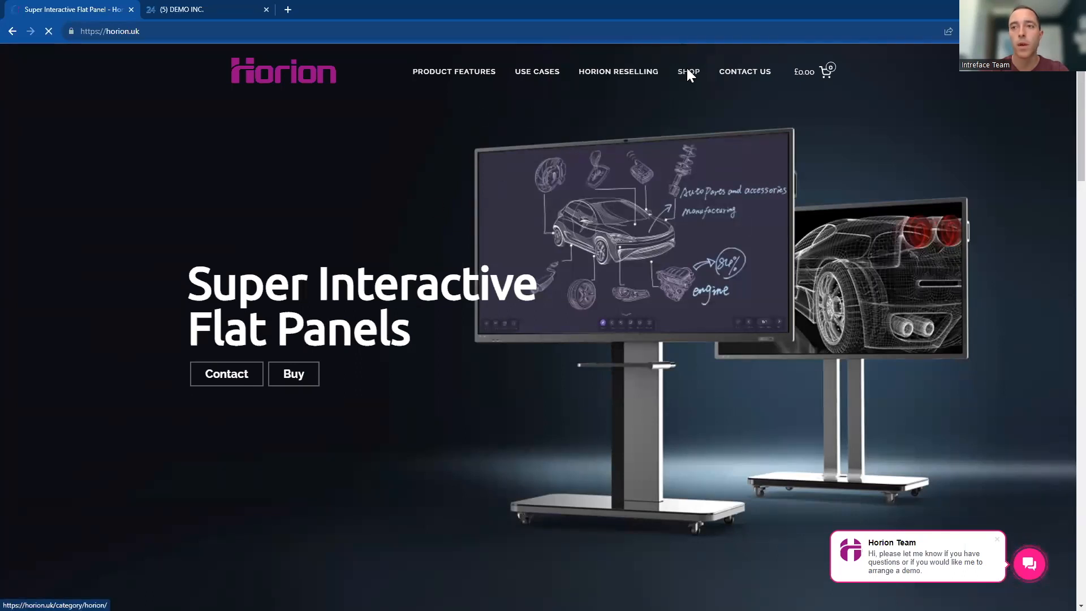
click(688, 71)
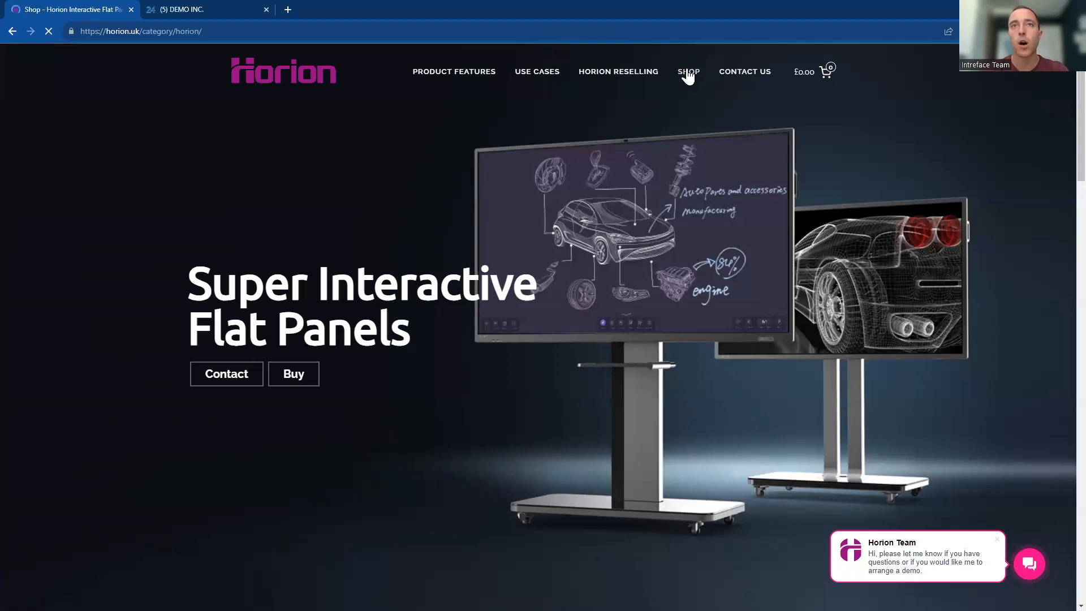
click(688, 70)
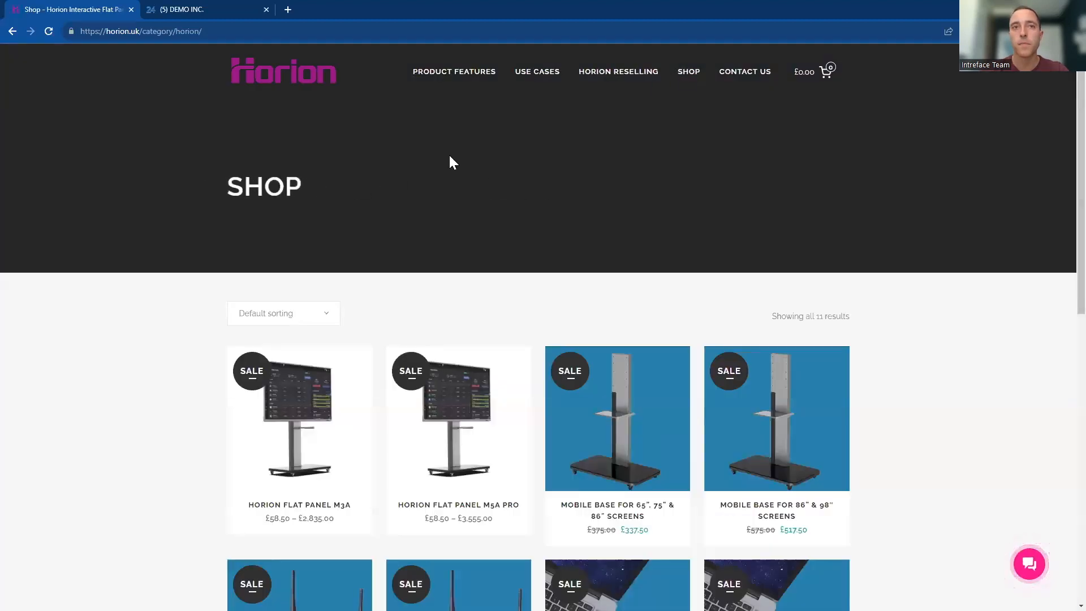
- Add one Horion M5A Pro 65" Screen to the basket, subtotal £2,295.00
click(458, 421)
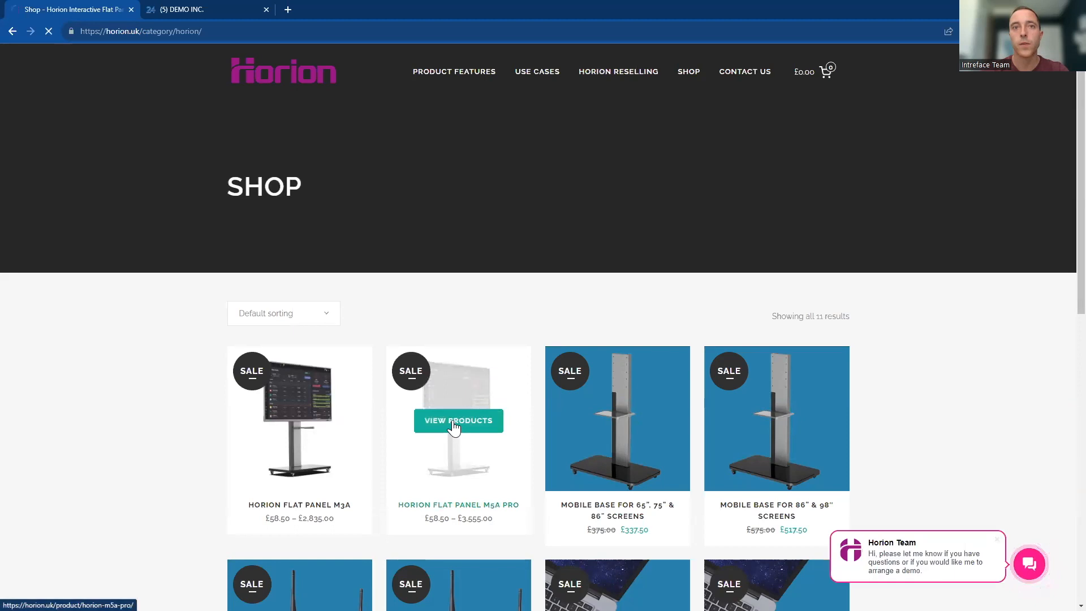
click(458, 421)
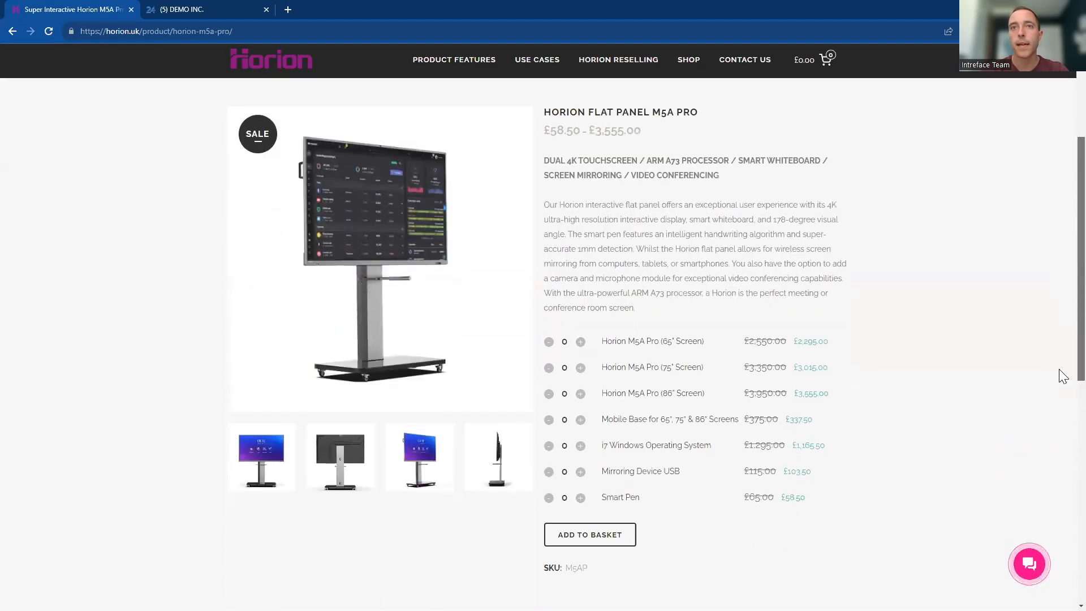
click(579, 340)
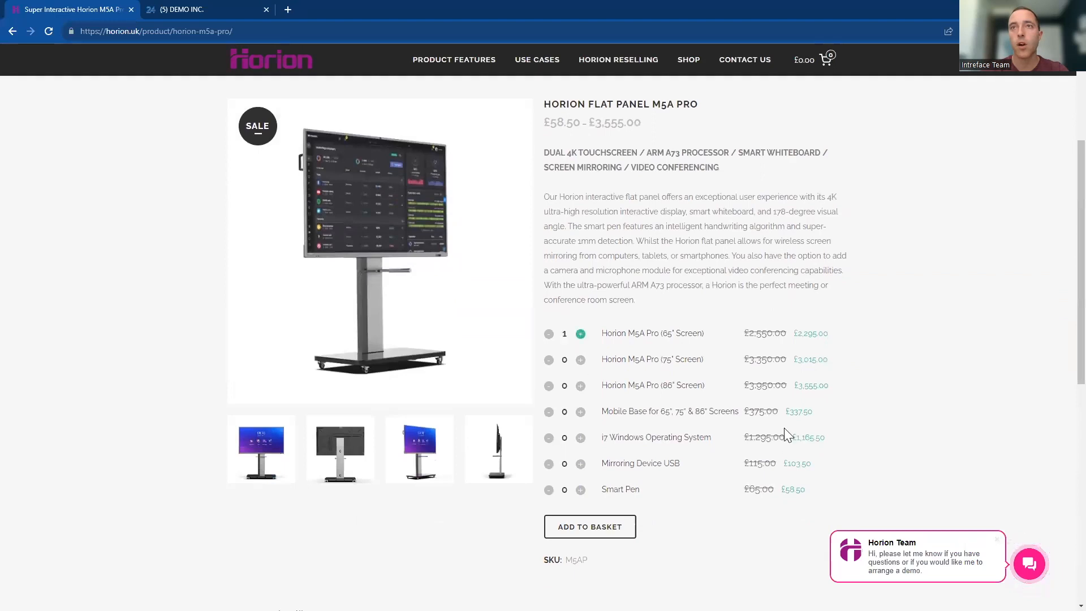
mouse_move(589, 526)
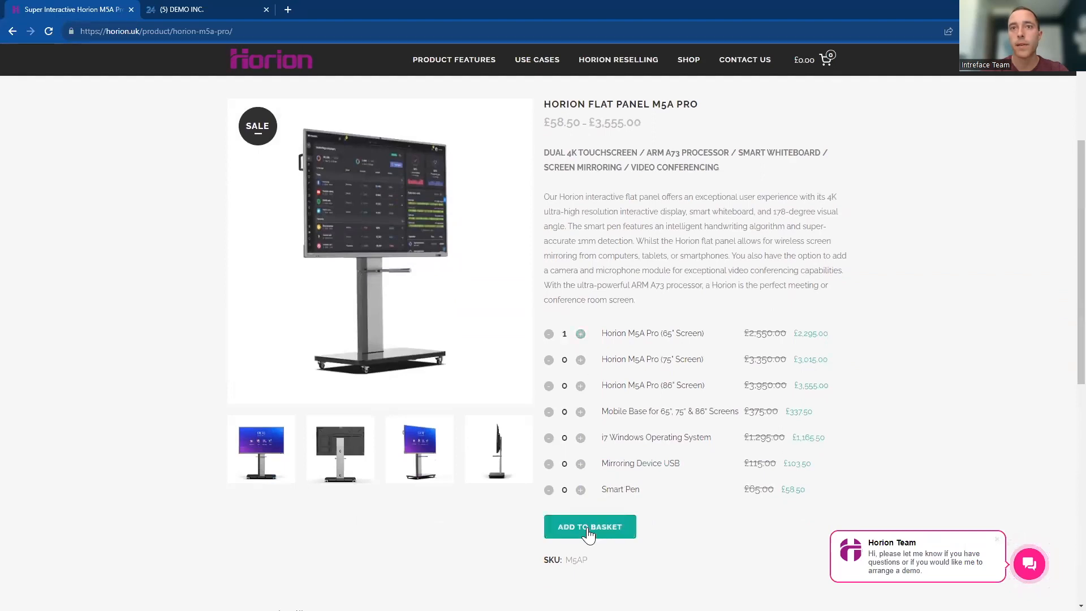
click(590, 526)
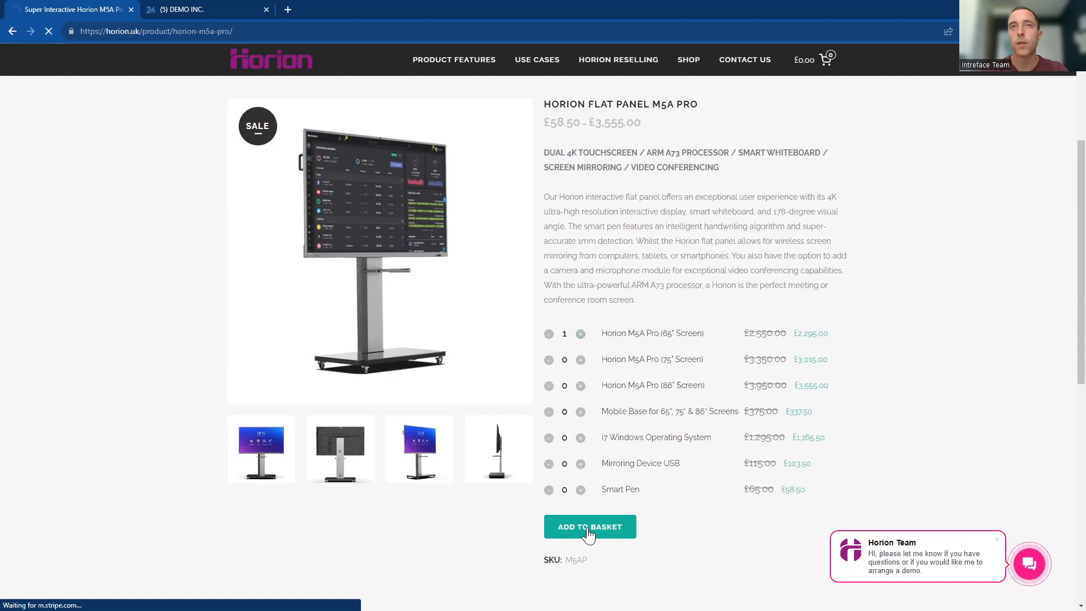
click(589, 526)
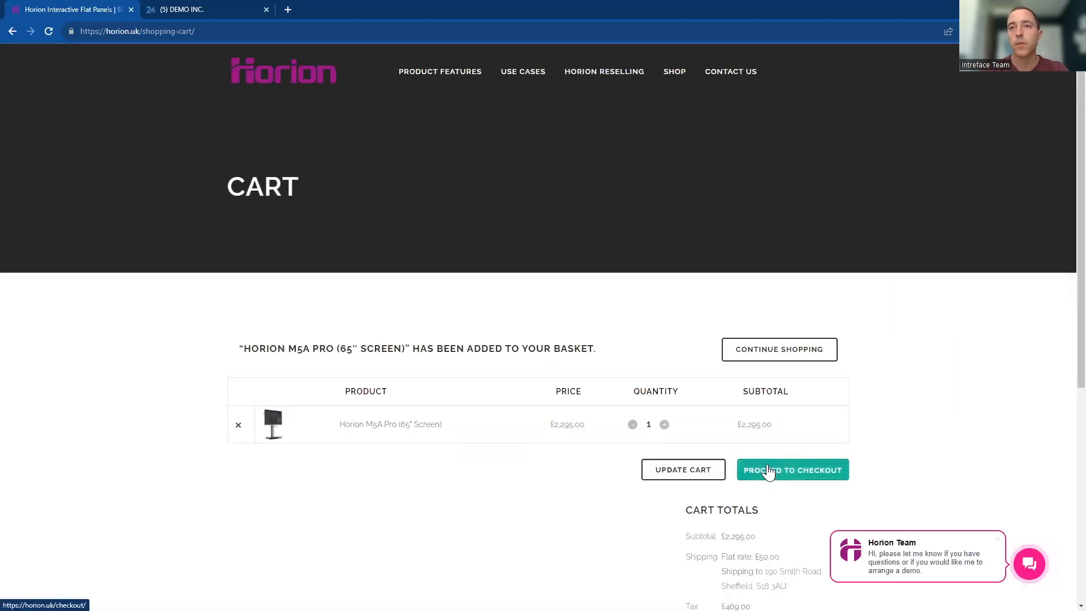
- Proceed from the cart to the checkout page and review the order form
click(792, 469)
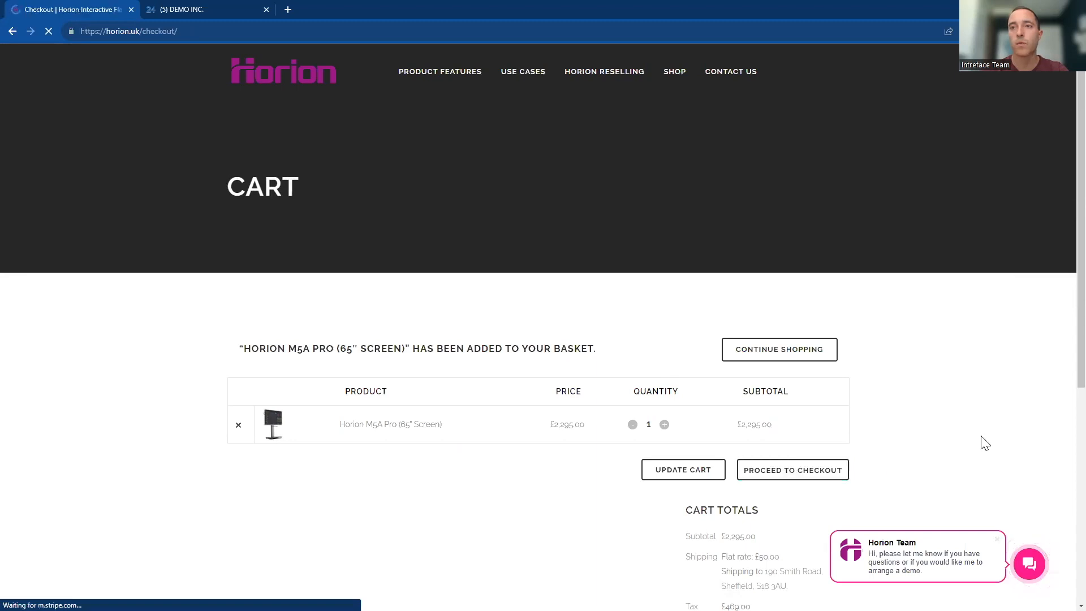
click(791, 469)
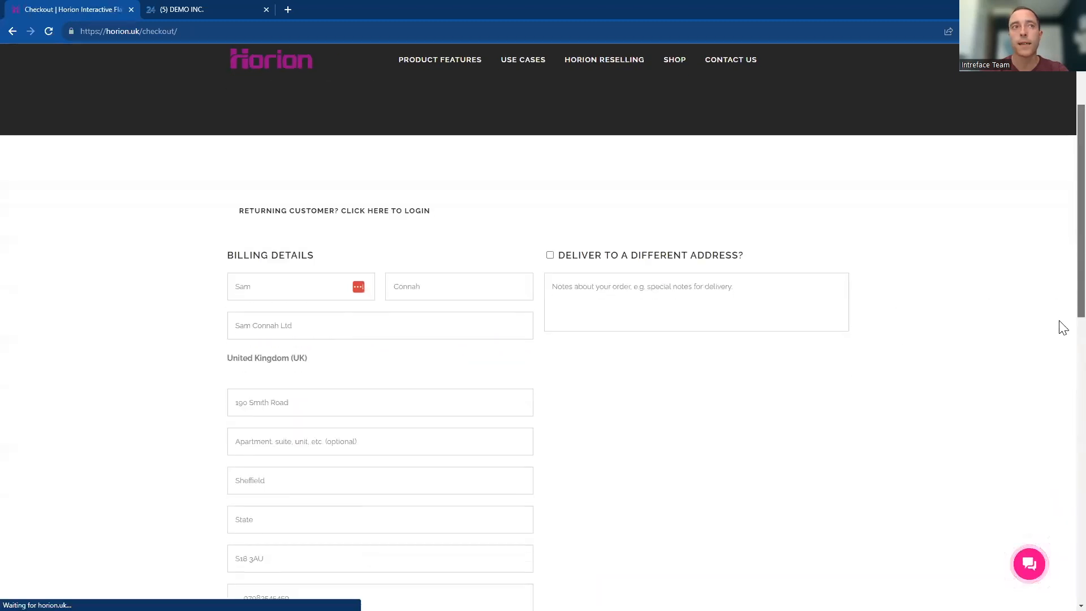
scroll(down, 3)
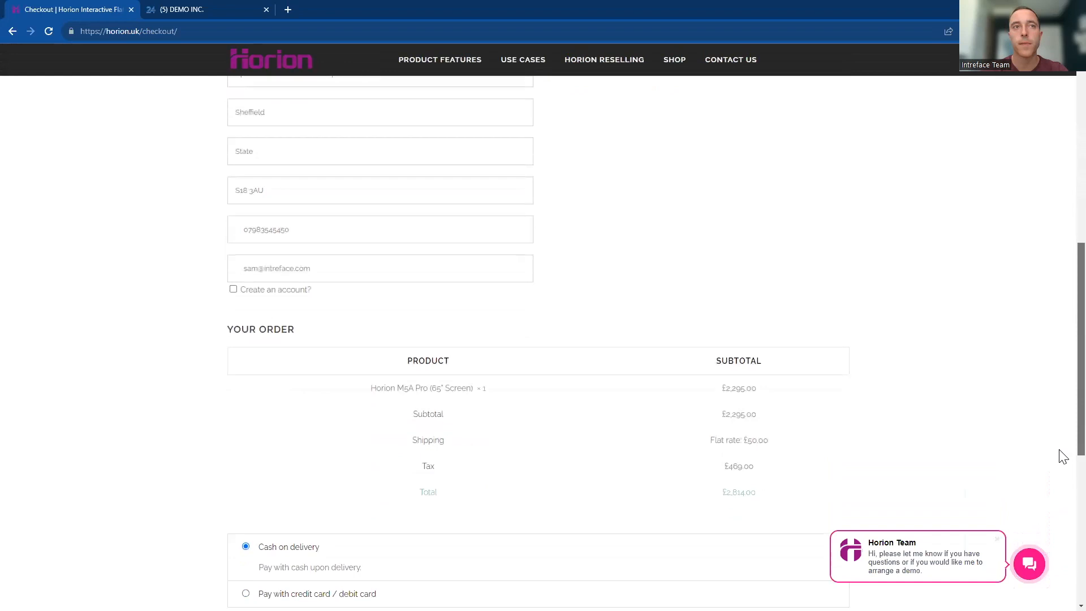
scroll(down, 3)
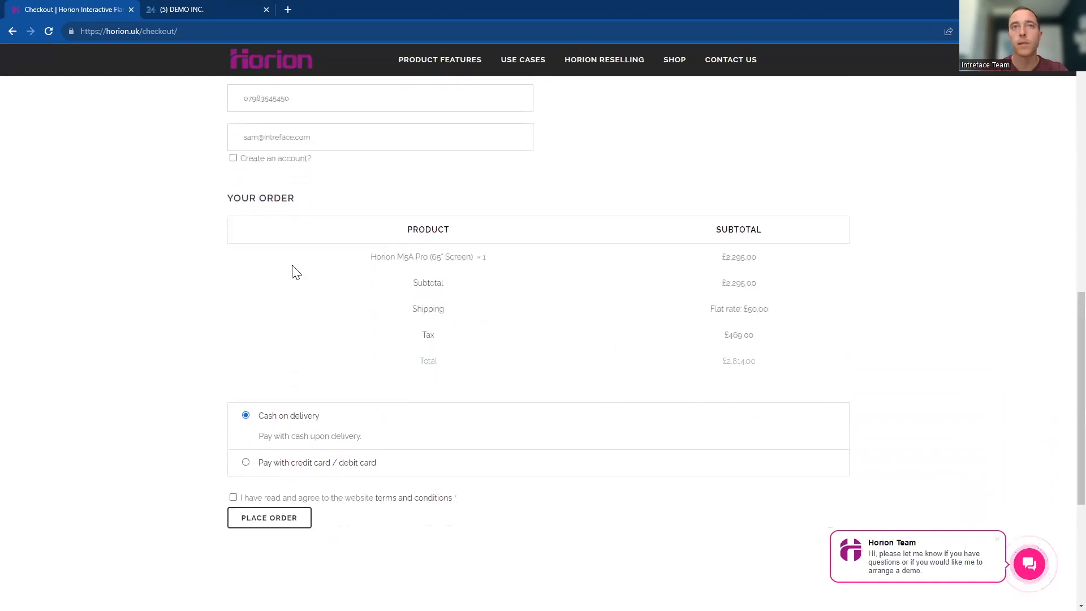
mouse_move(785, 406)
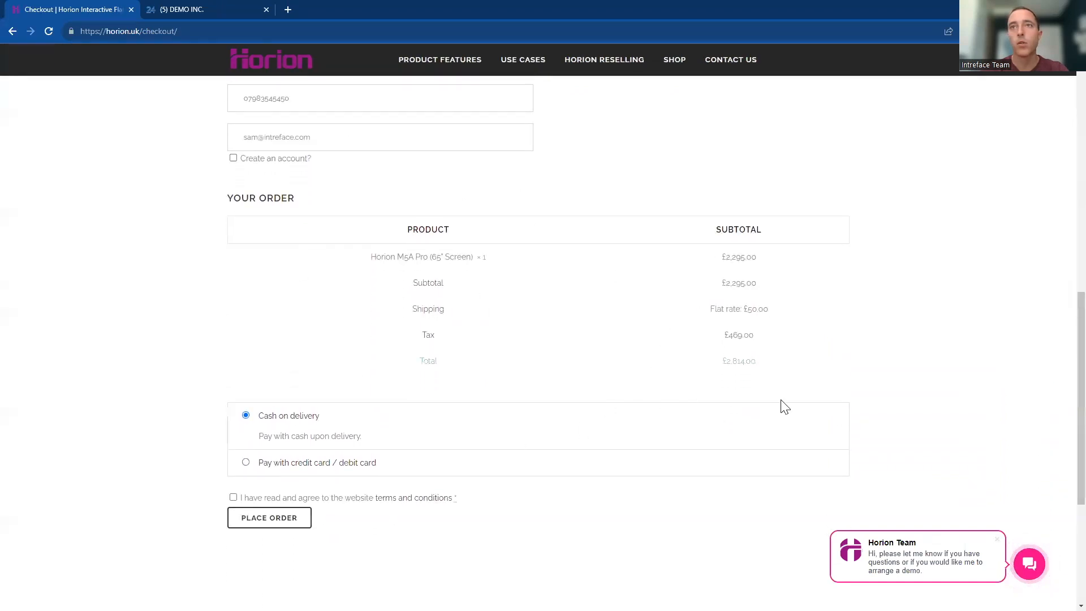
double_click(739, 361)
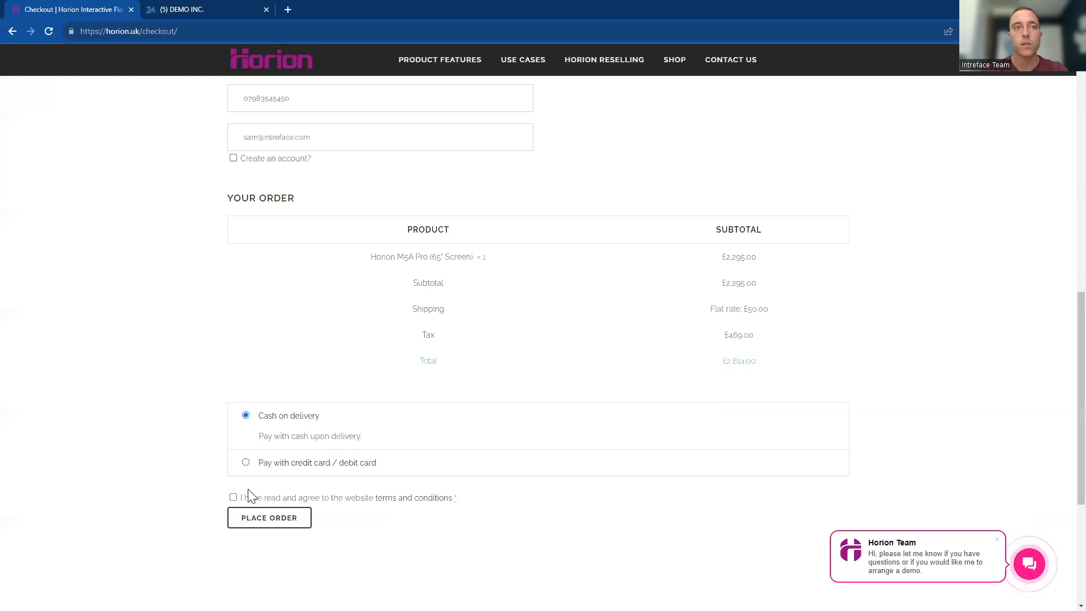
- Agree to the terms and conditions and place the cash-on-delivery order 23909
click(233, 497)
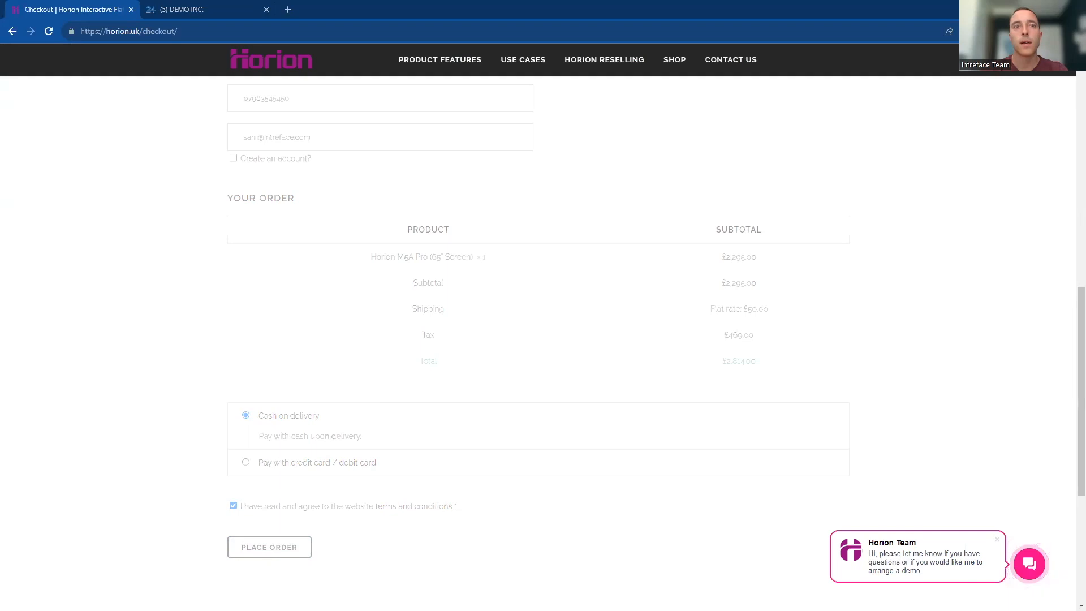
click(269, 547)
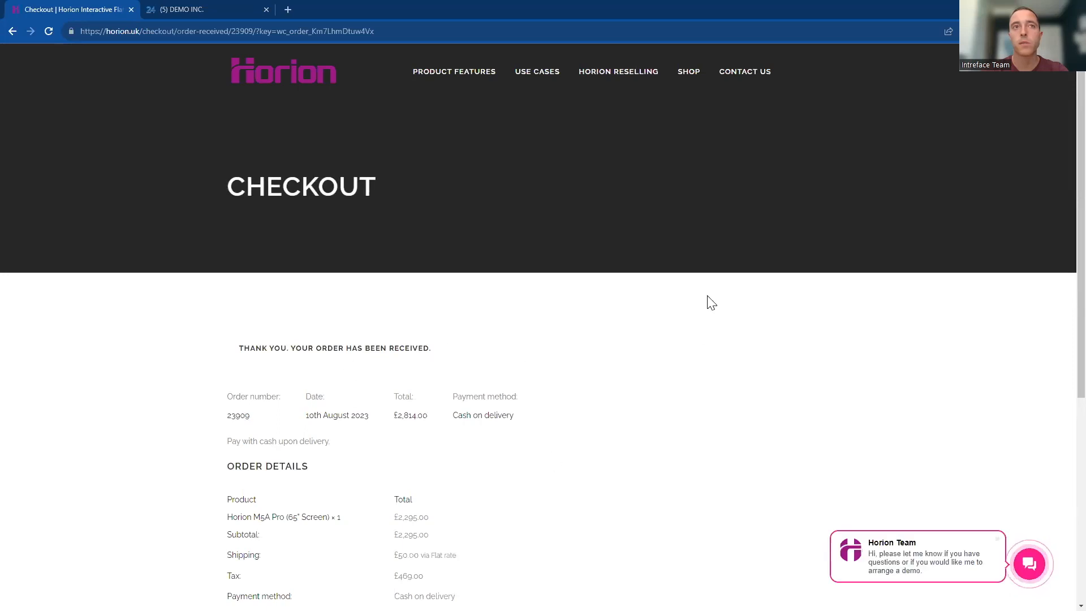
mouse_move(1063, 296)
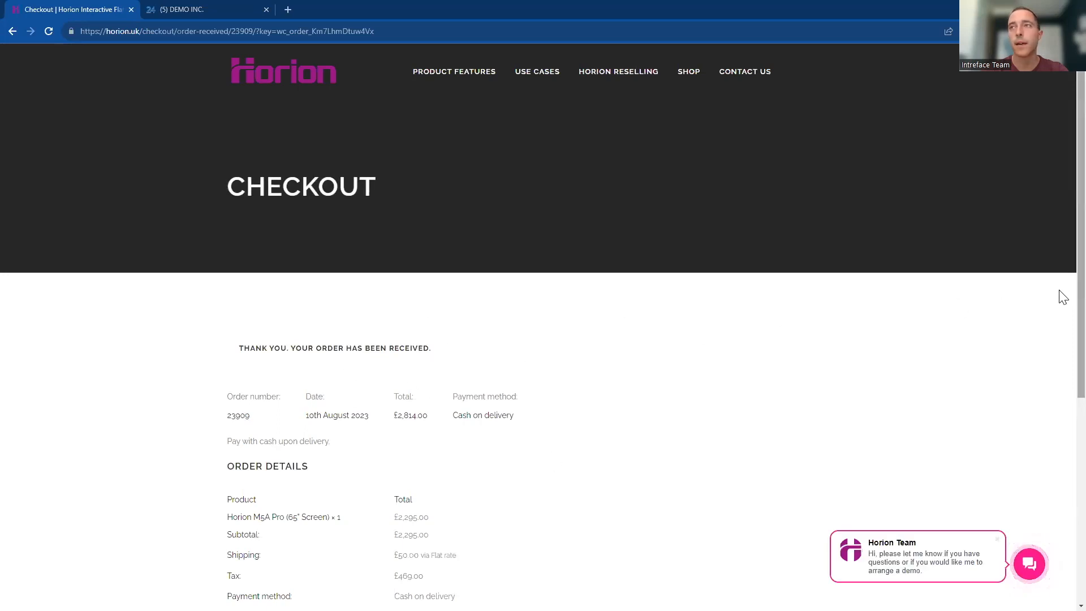
scroll(down, 3)
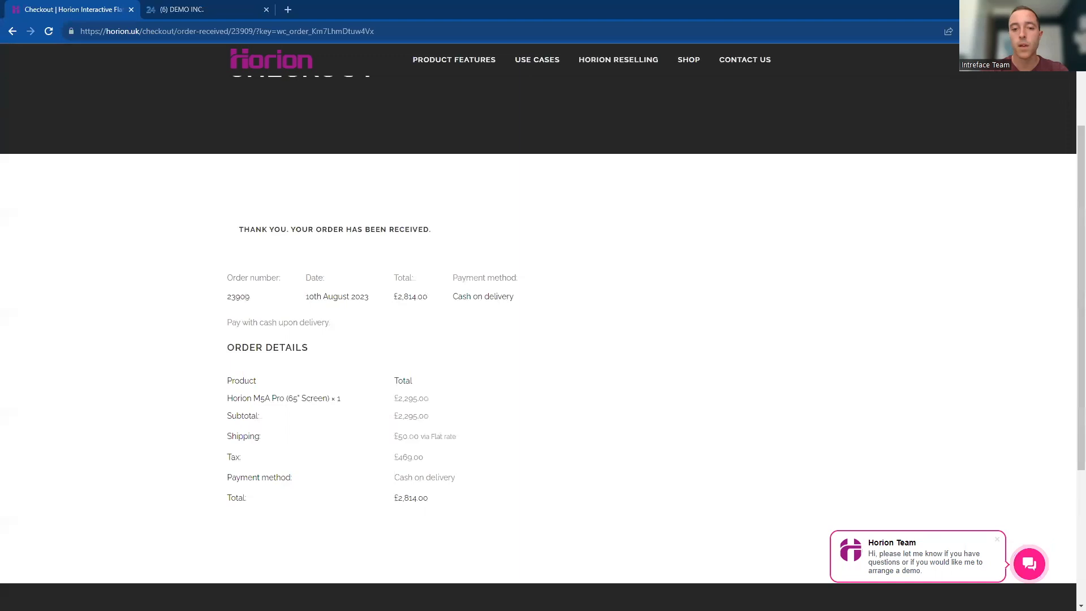
mouse_move(256, 291)
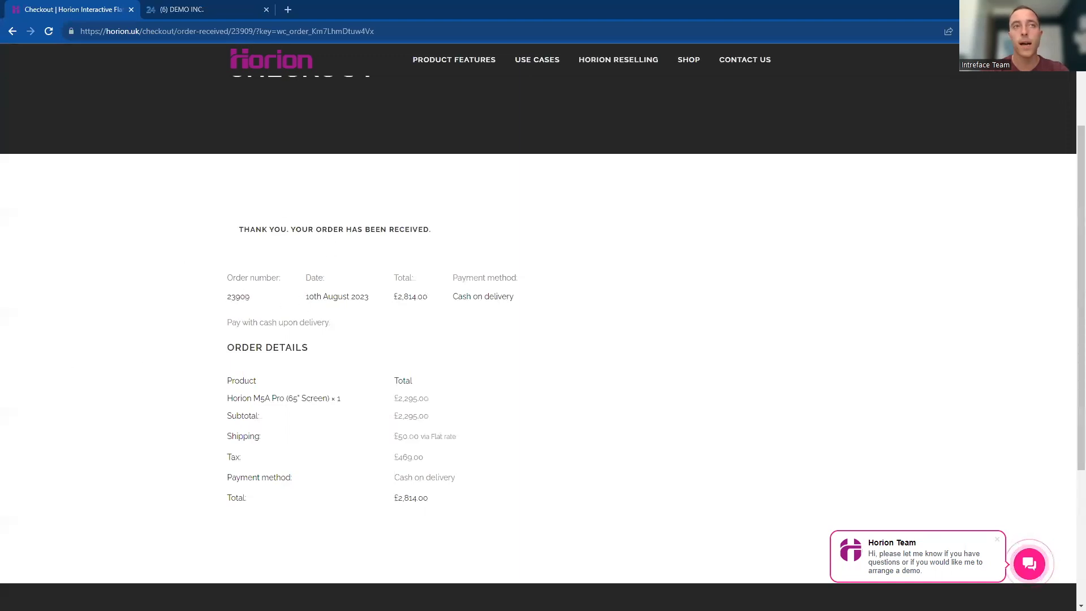
- Switch to Bitrix24 and show the CRM Deals board with Order 23909 under New Order
click(201, 9)
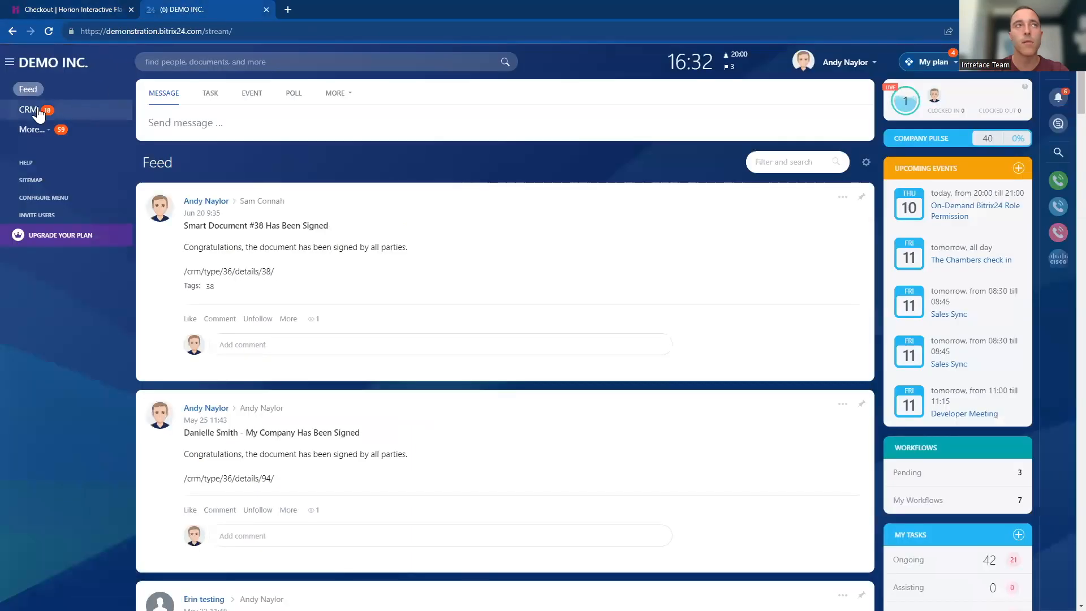
click(29, 110)
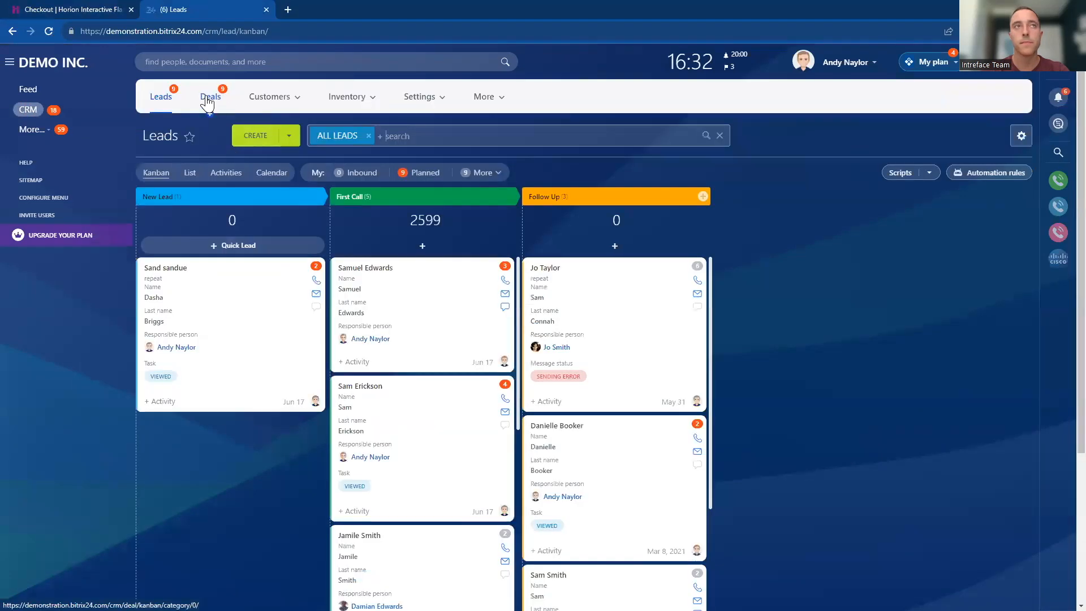
click(210, 96)
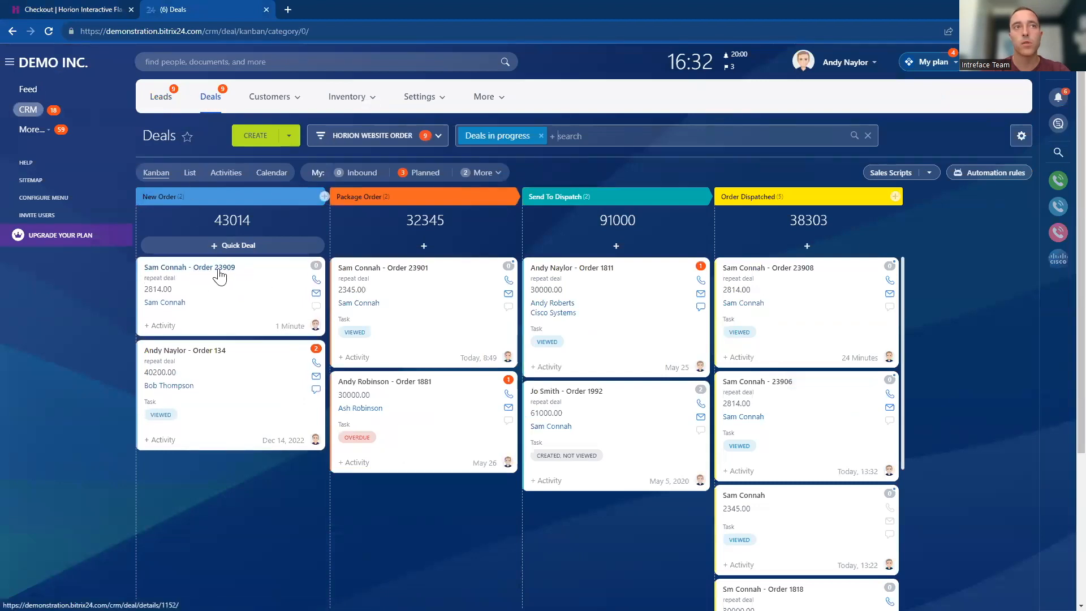
mouse_move(218, 317)
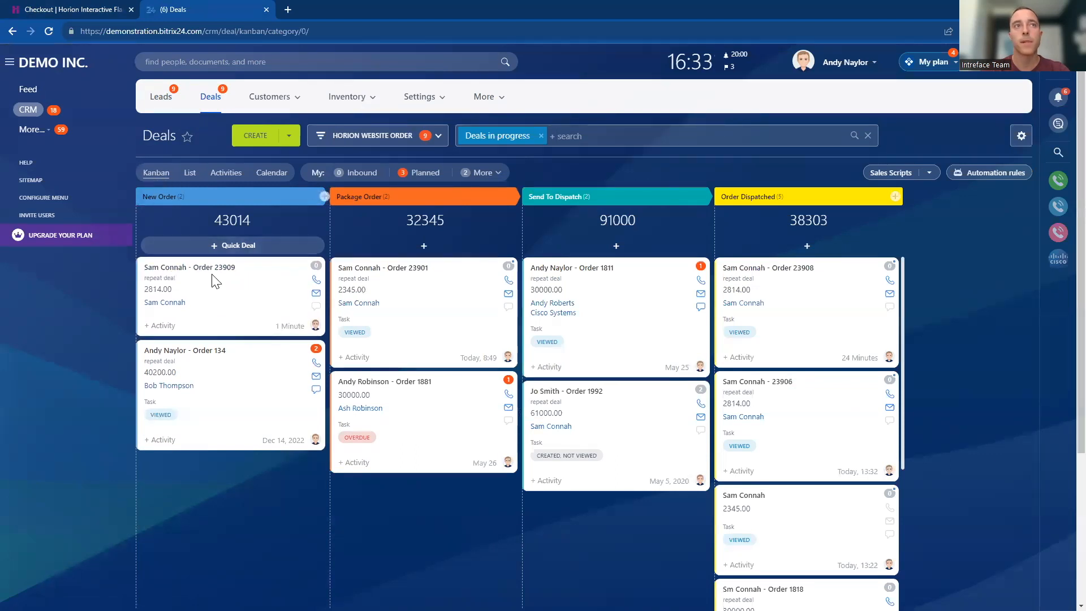
click(211, 277)
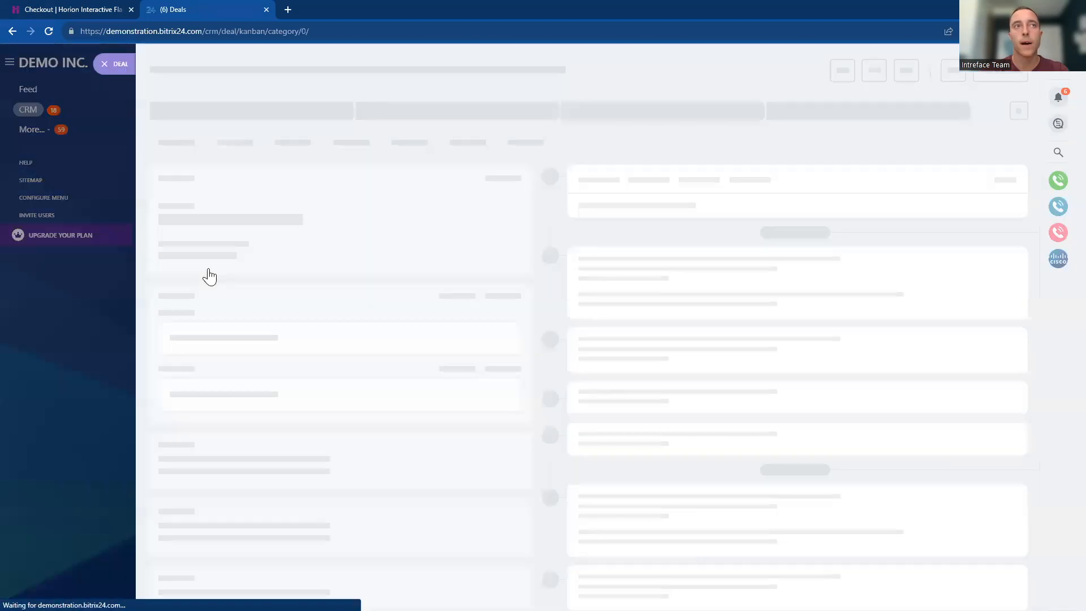
mouse_move(463, 284)
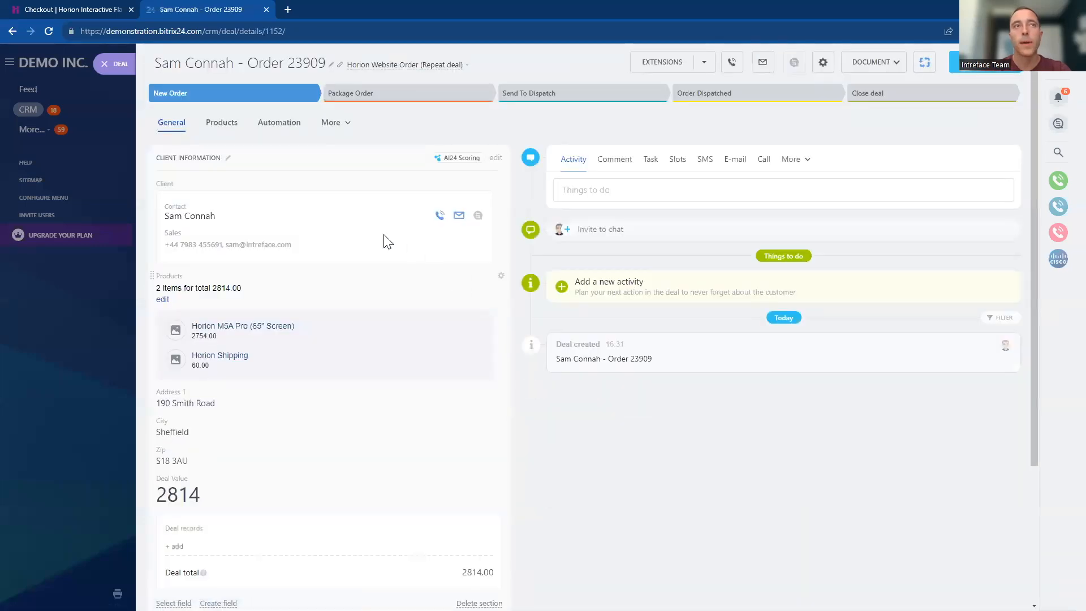
mouse_move(530, 315)
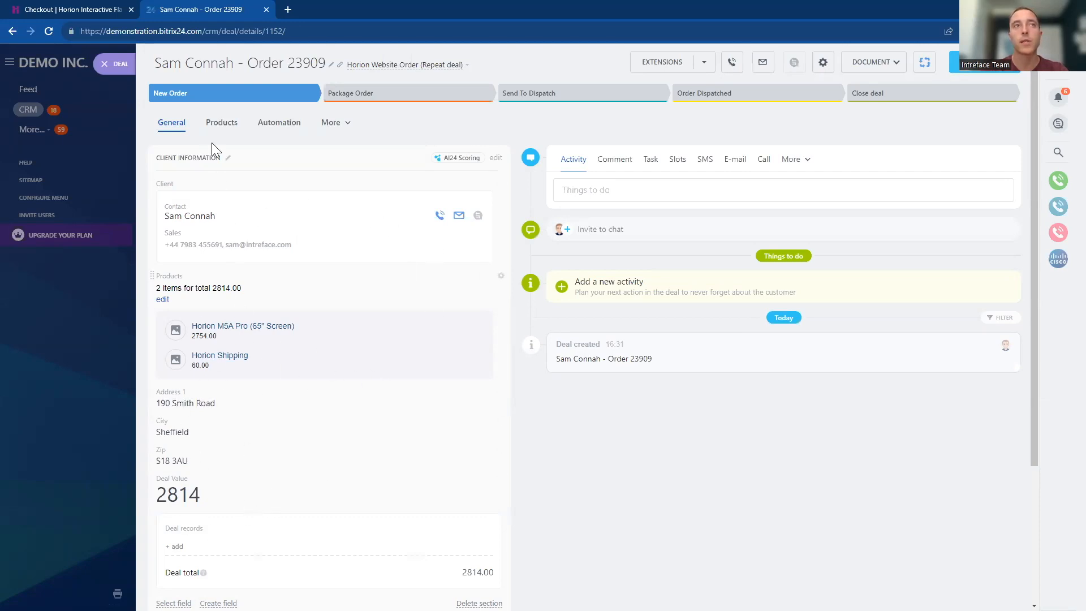
click(222, 122)
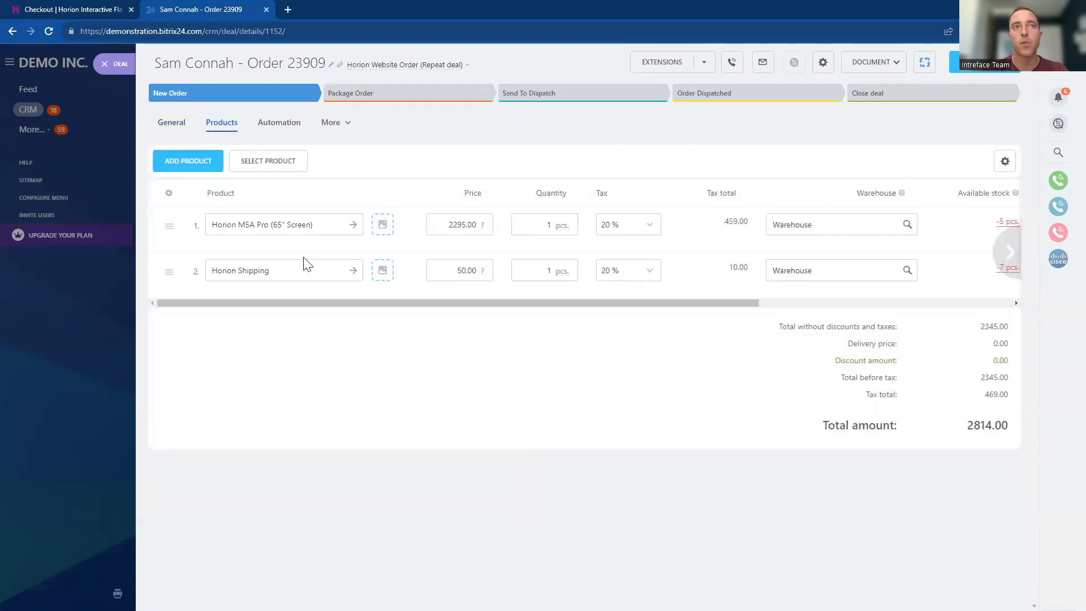
mouse_move(961, 492)
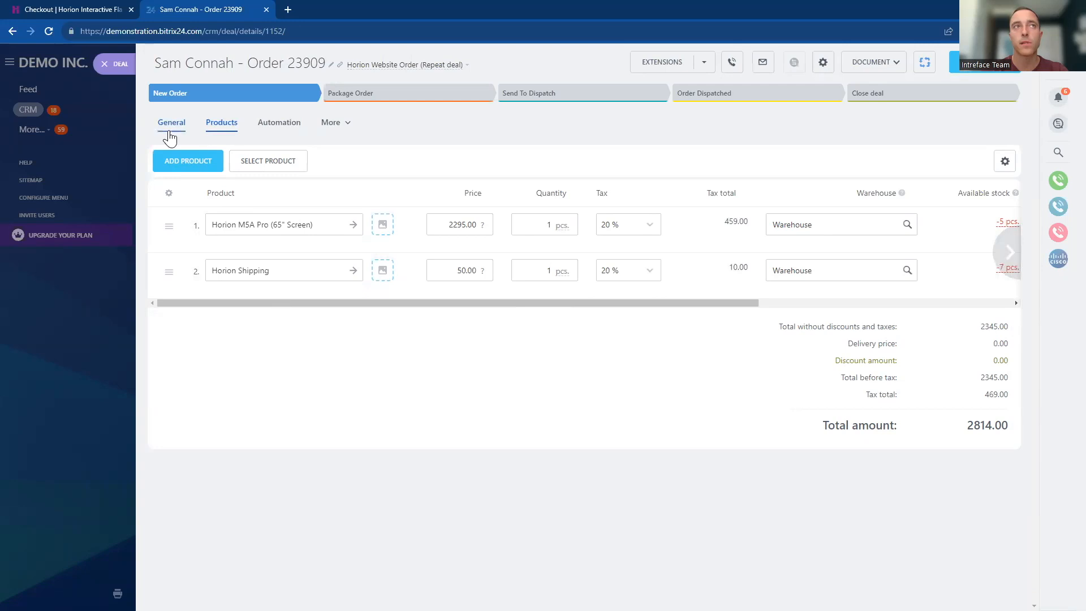
click(171, 122)
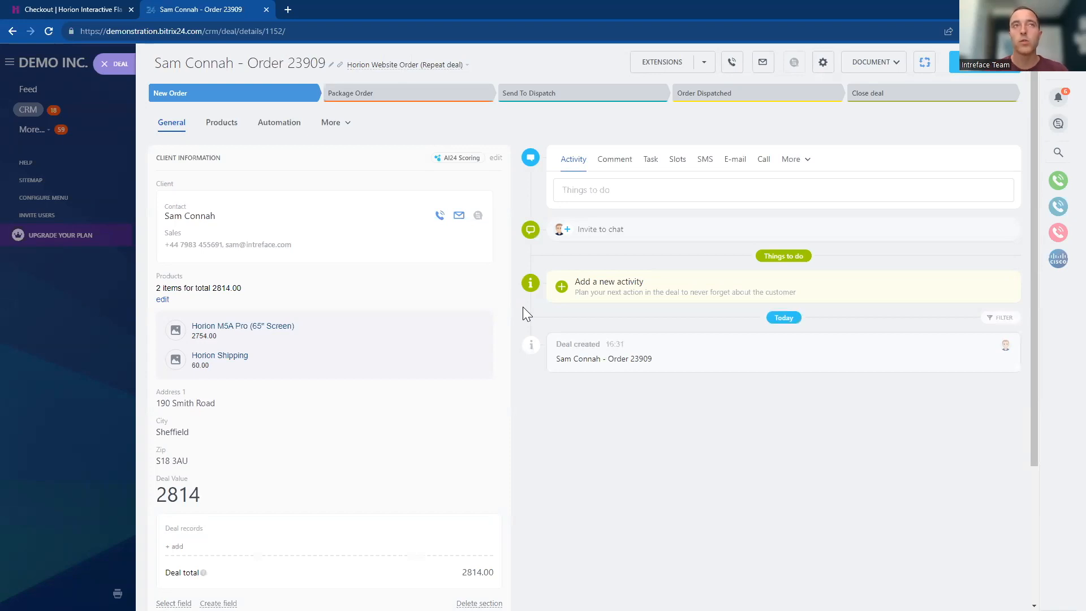
mouse_move(522, 136)
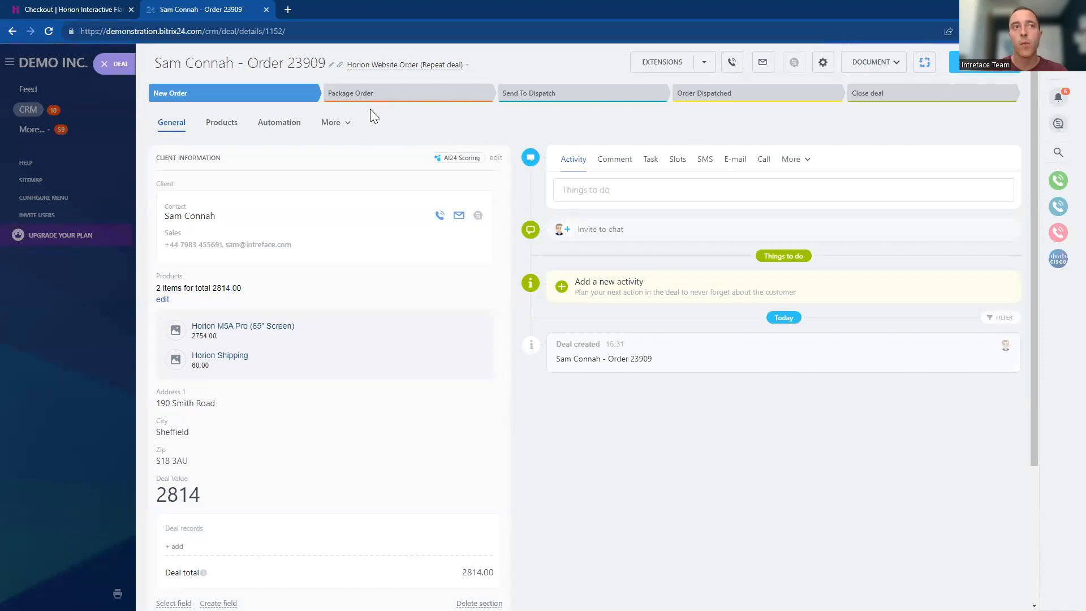
- Move the deal to Package Order, auto-creating a Package Order task due tomorrow
click(409, 91)
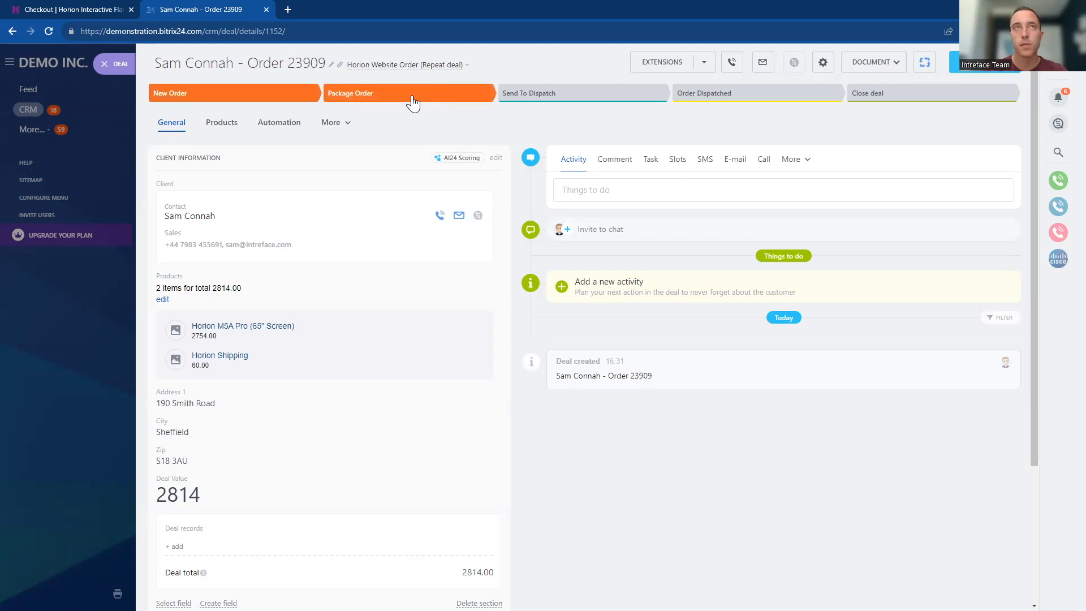
click(408, 91)
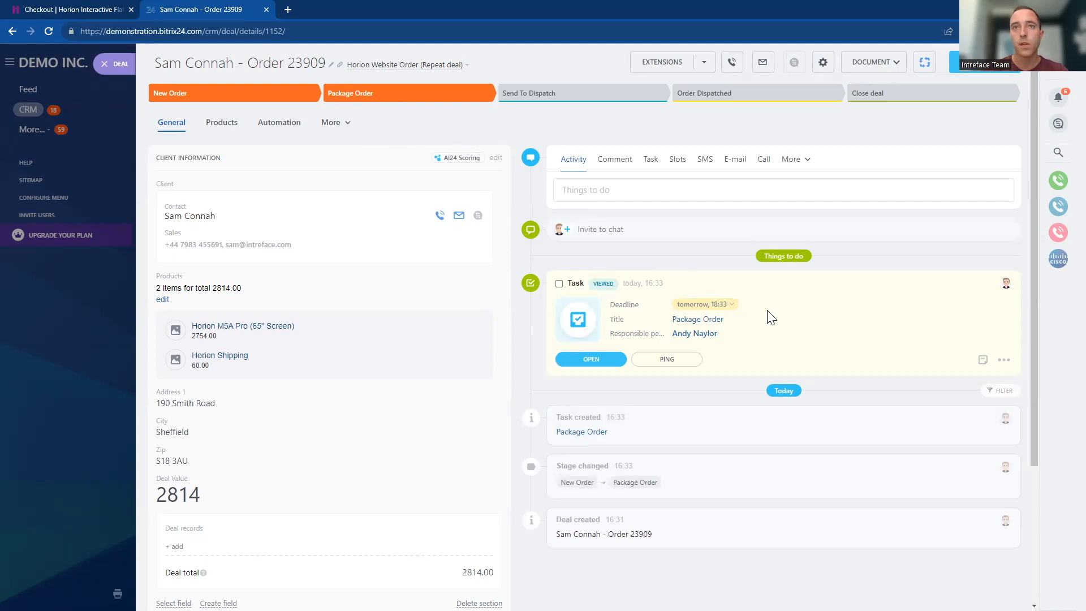
mouse_move(623, 346)
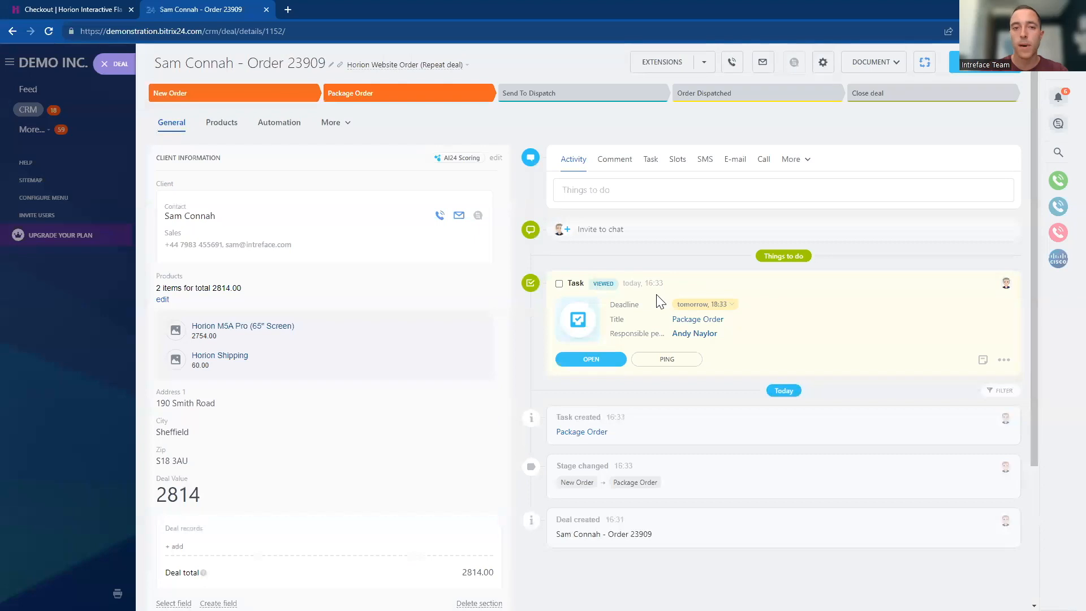
mouse_move(702, 304)
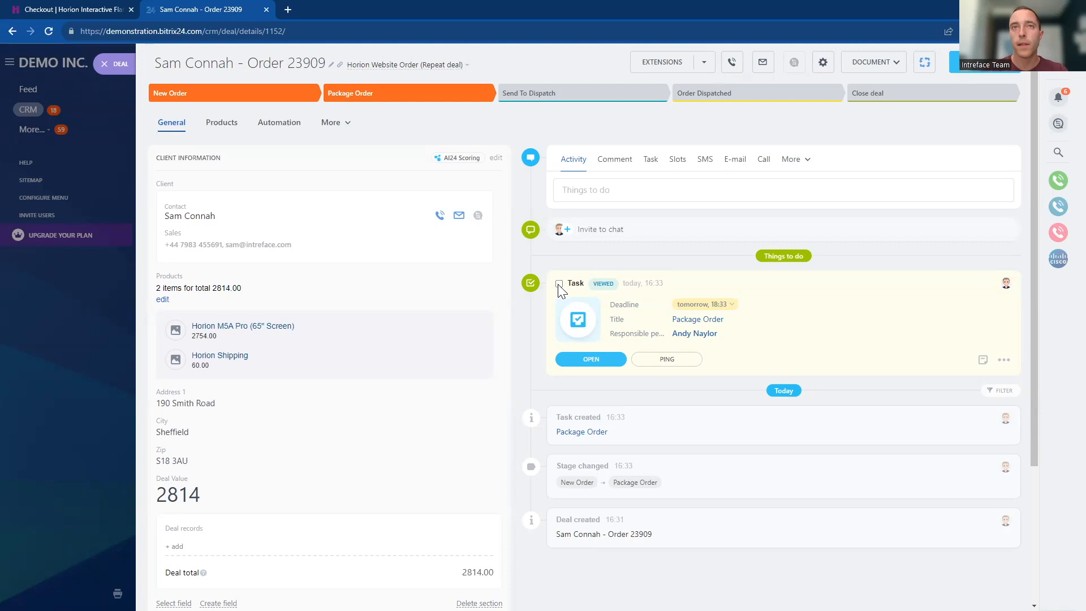
- Complete the Package Order task and advance the deal to Send To Dispatch
click(560, 283)
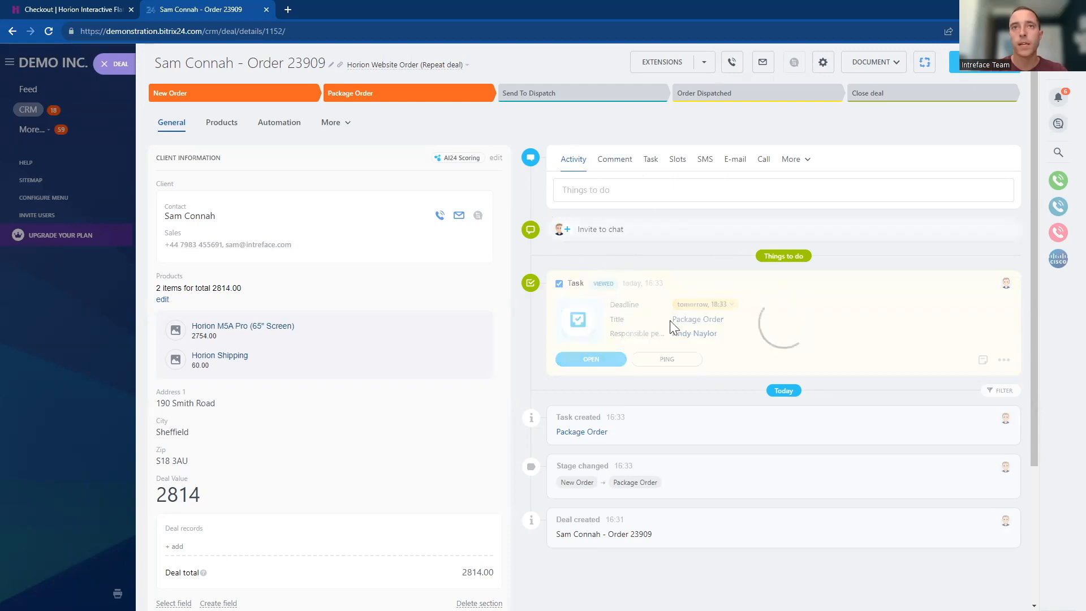
click(582, 93)
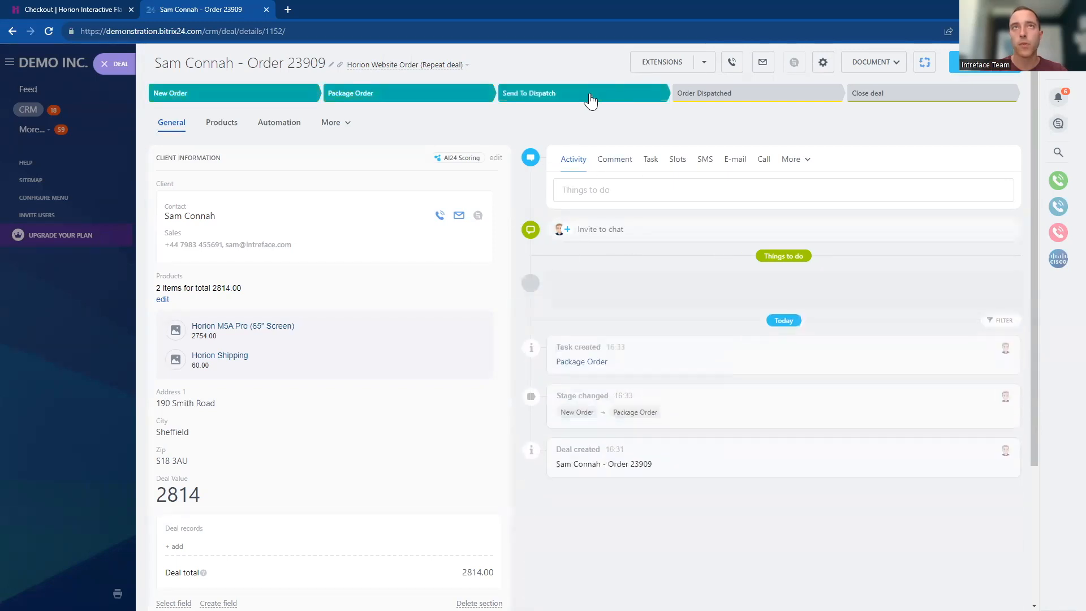
click(581, 93)
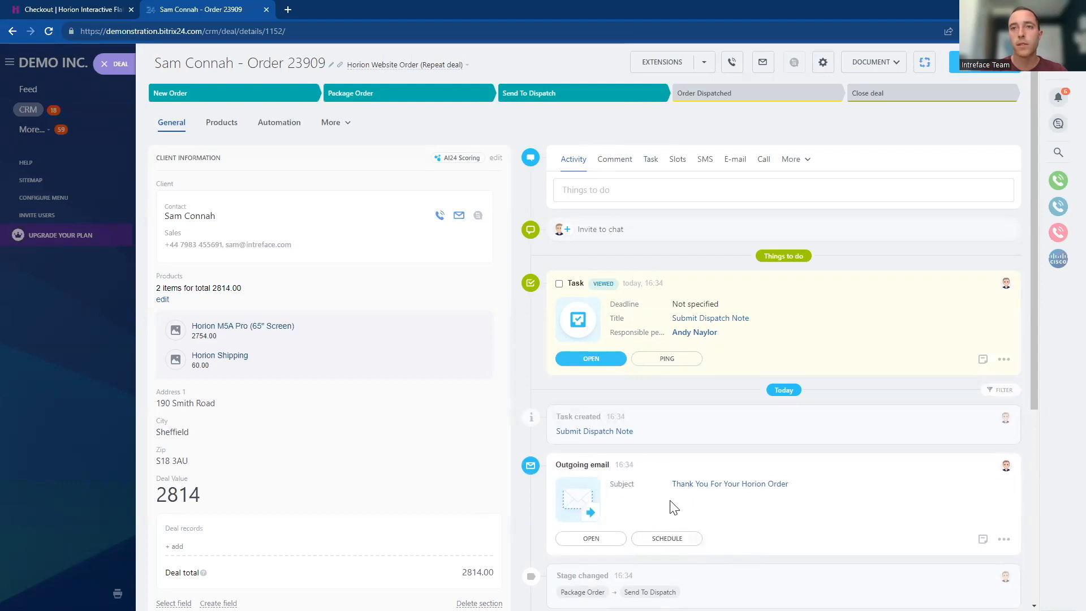
- Review the automatically sent thank-you email in the timeline and return to the deal
click(591, 539)
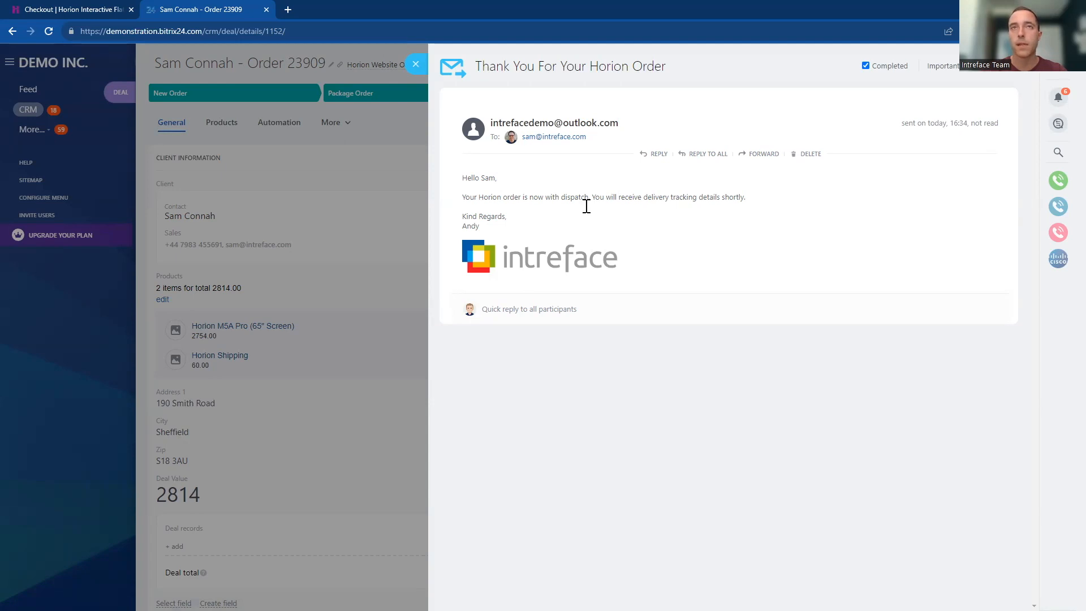
click(416, 63)
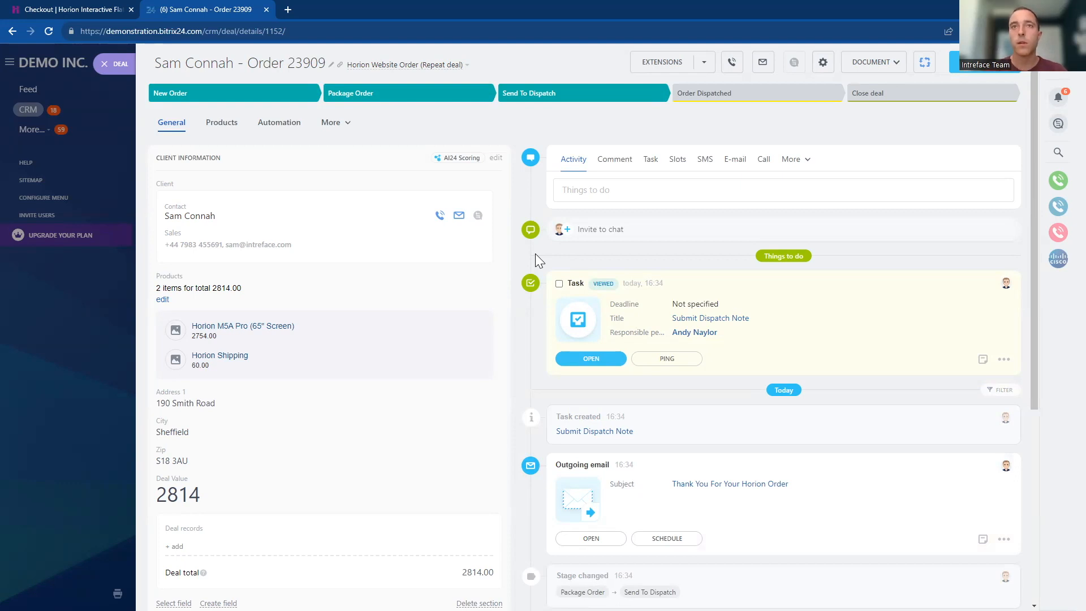
click(613, 158)
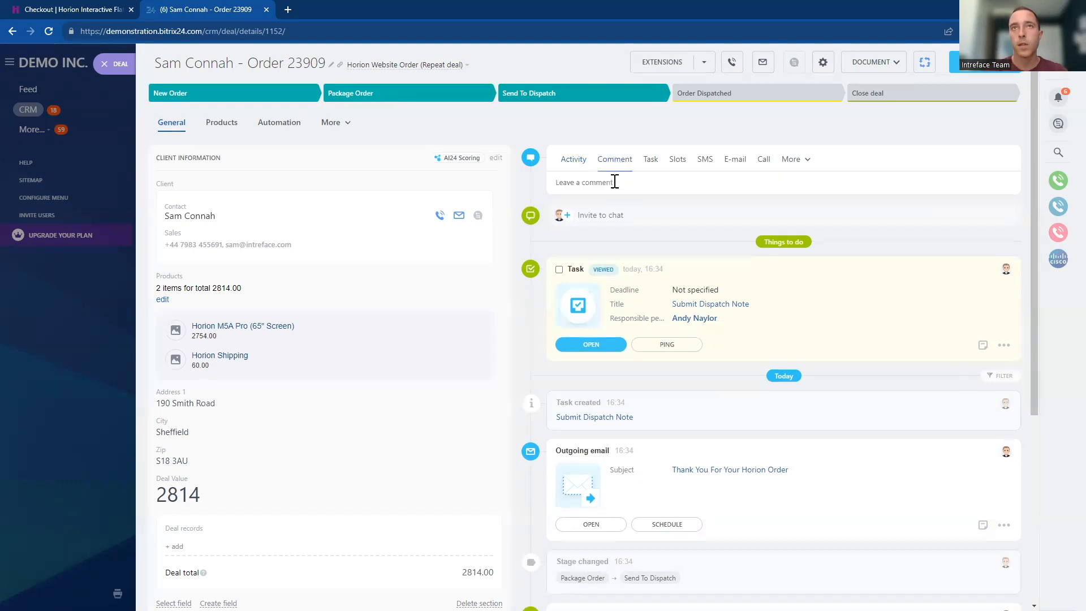
click(610, 181)
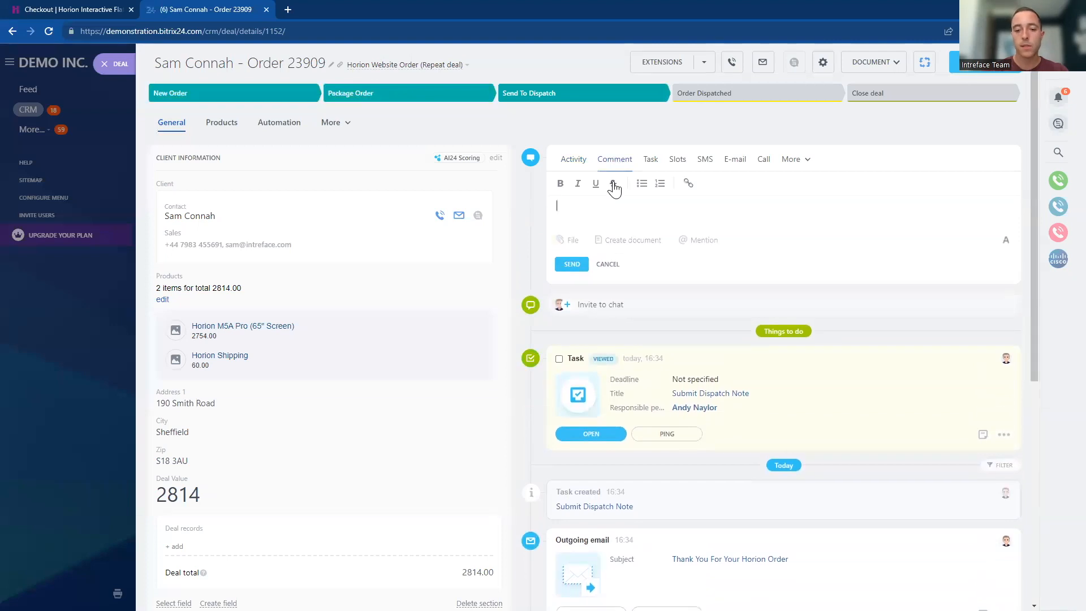
text(this is now re)
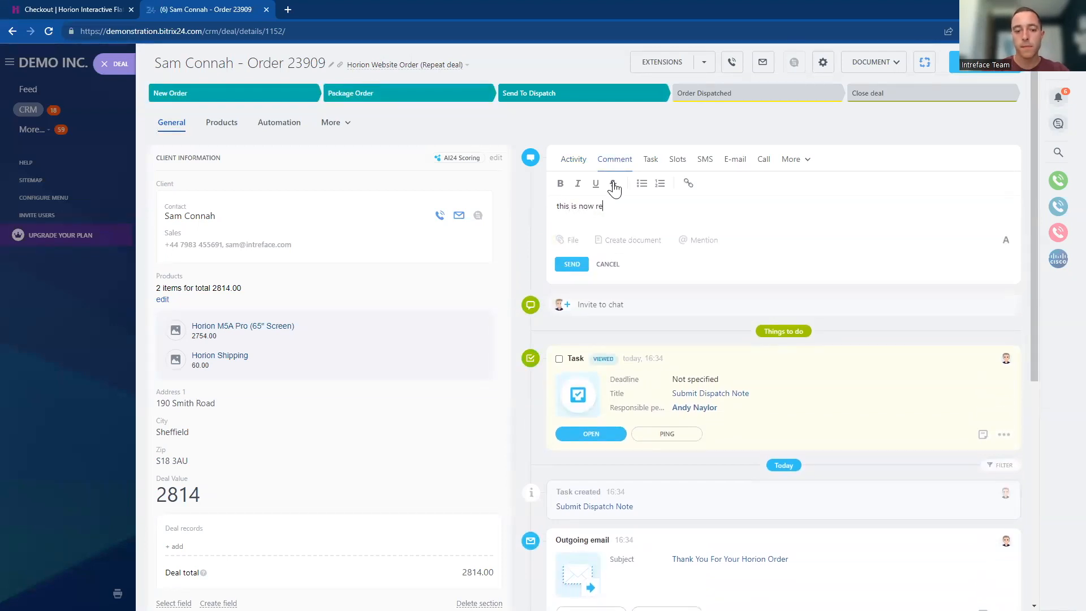
text(ady to dispatch)
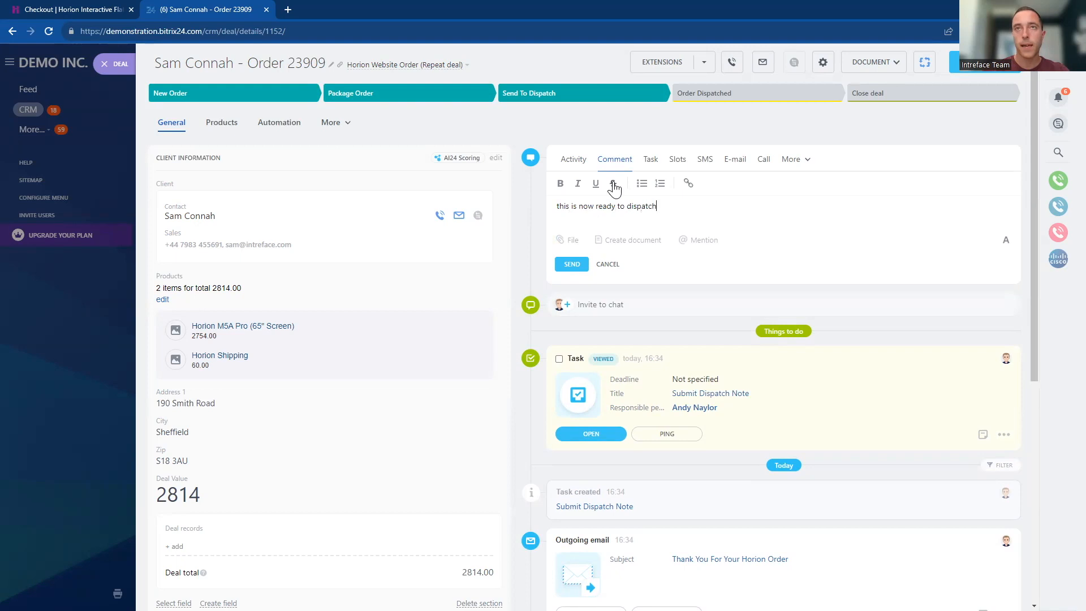
text(Jo Smith)
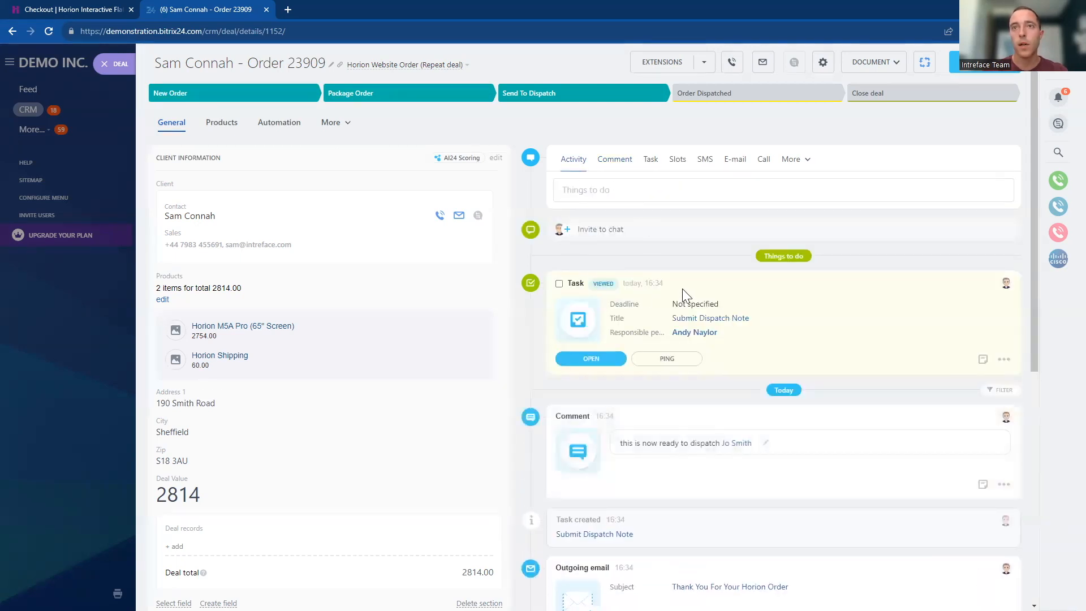
mouse_move(486, 240)
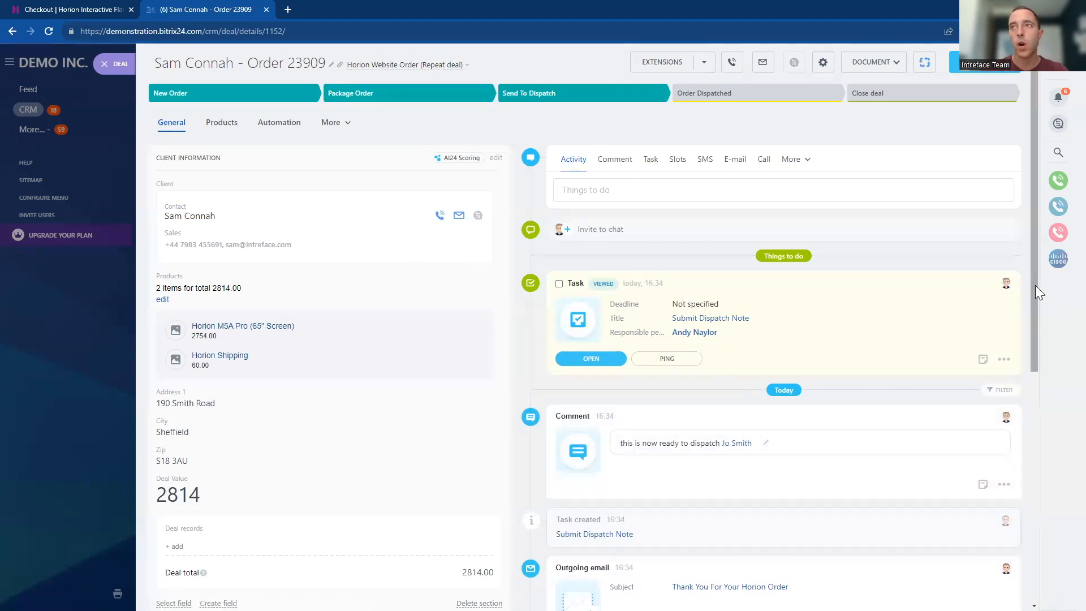
scroll(down, 3)
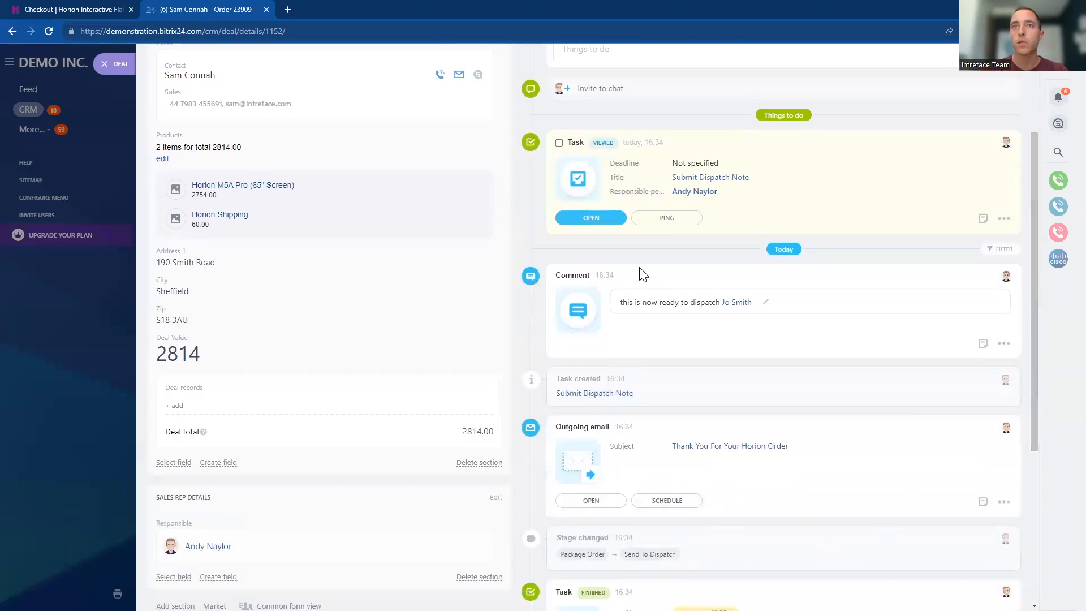
mouse_move(642, 251)
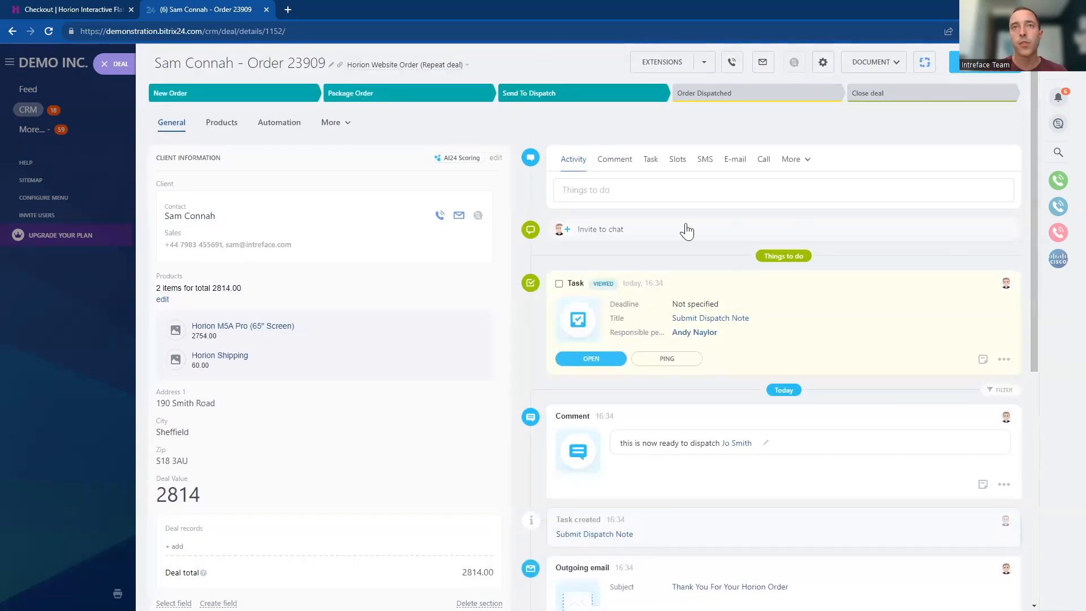
mouse_move(656, 255)
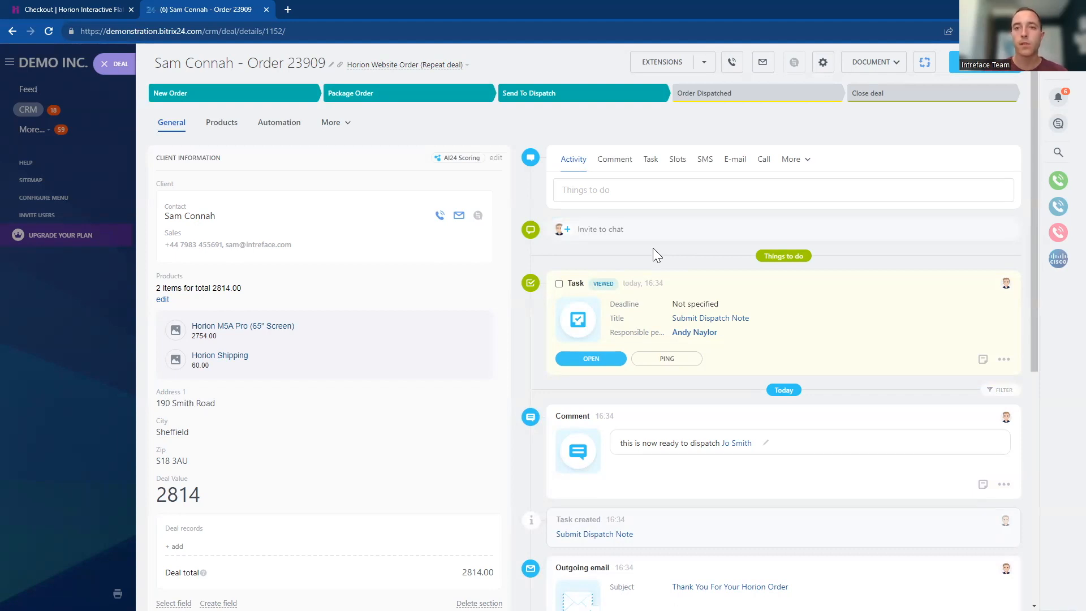
- Advance the deal to Order Dispatched and close it as Order Completed
click(758, 93)
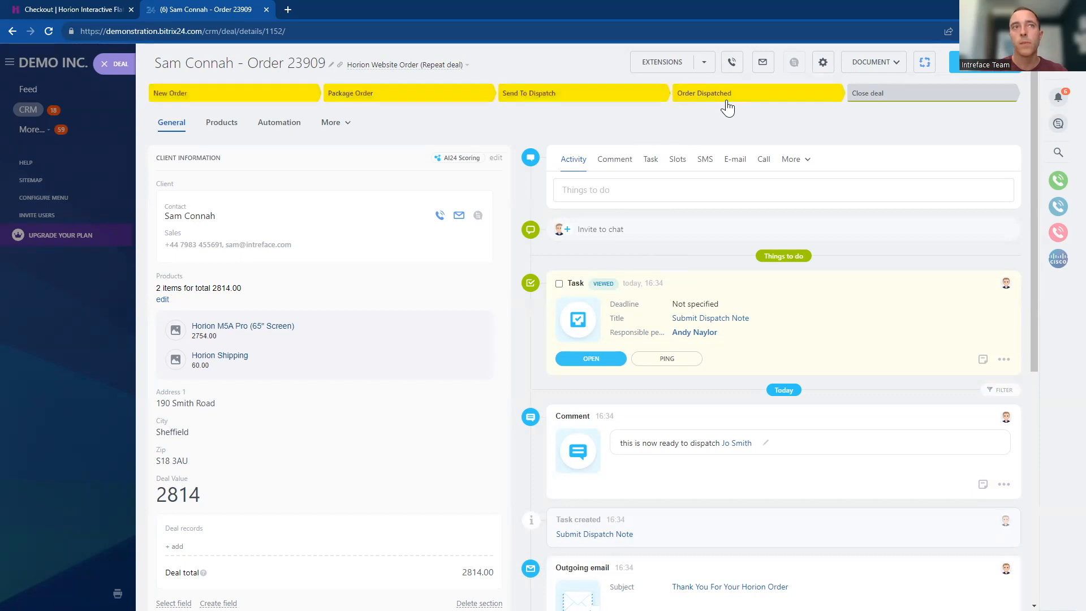
click(758, 93)
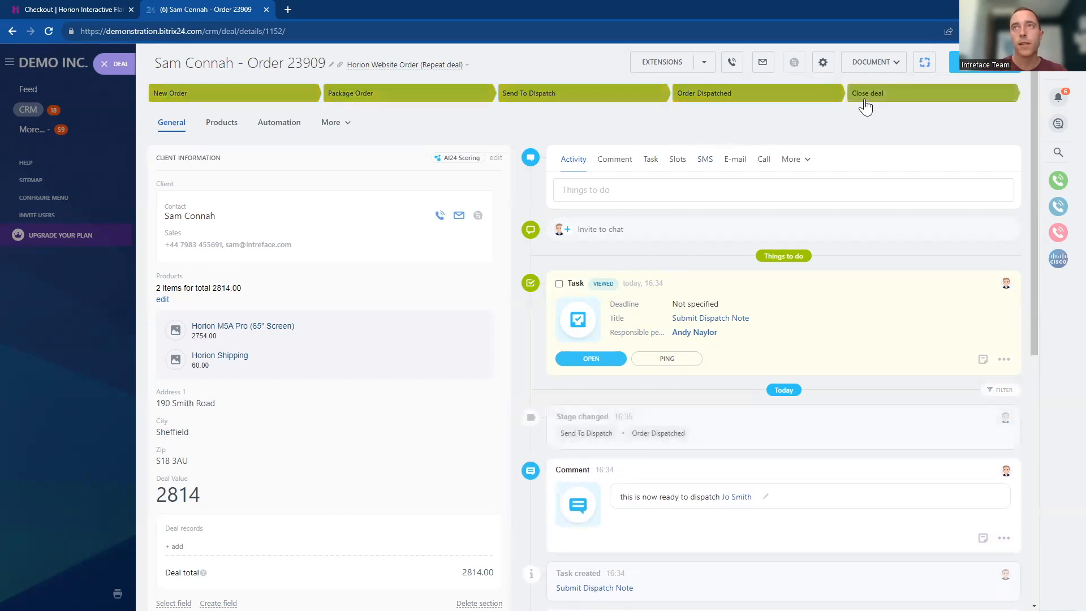
click(868, 93)
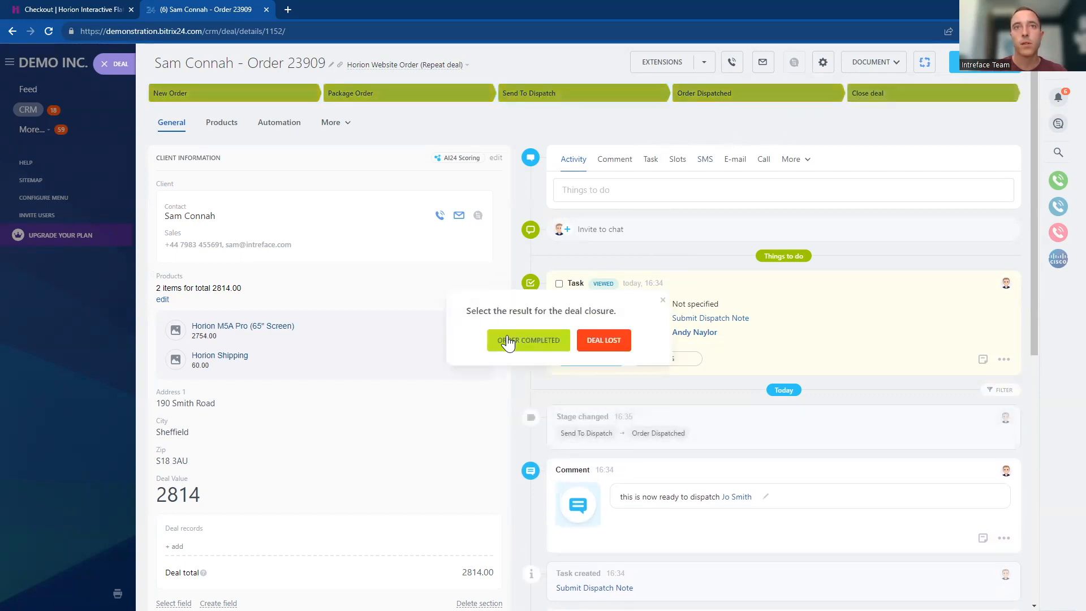
click(528, 341)
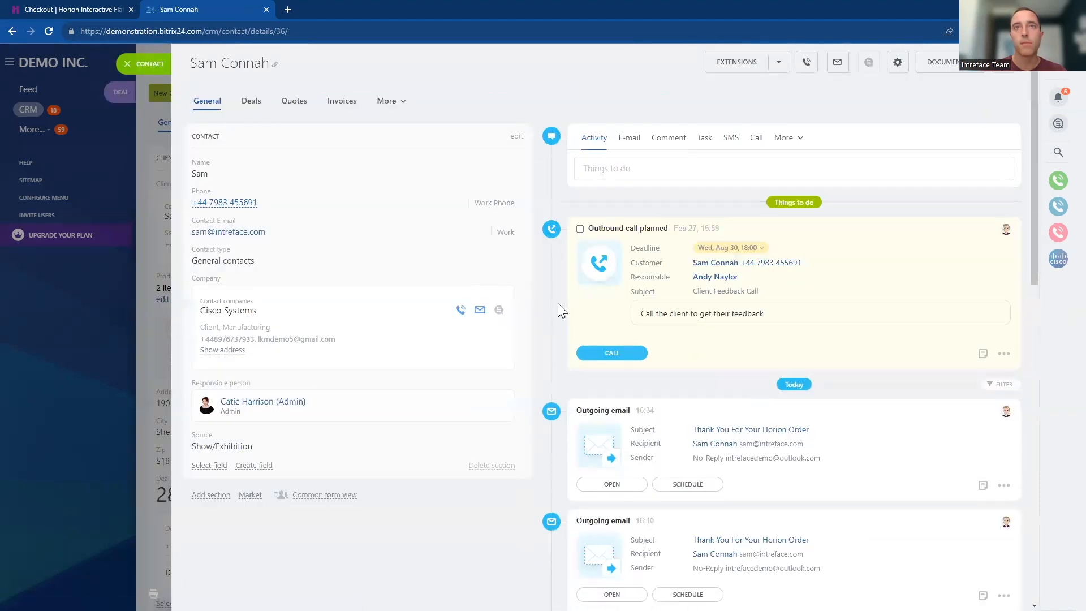
mouse_move(551, 308)
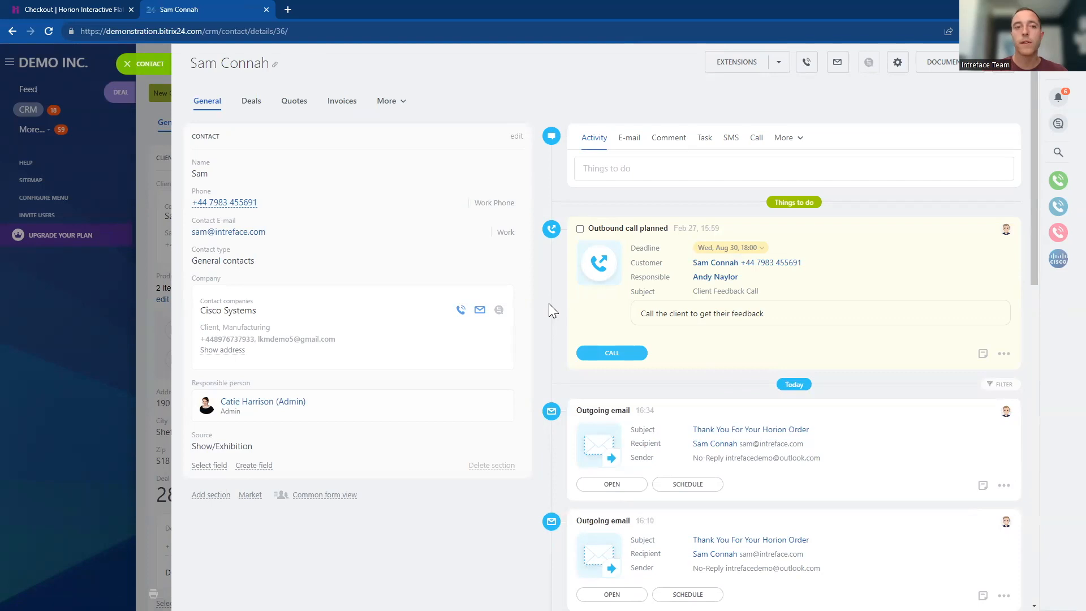
click(251, 100)
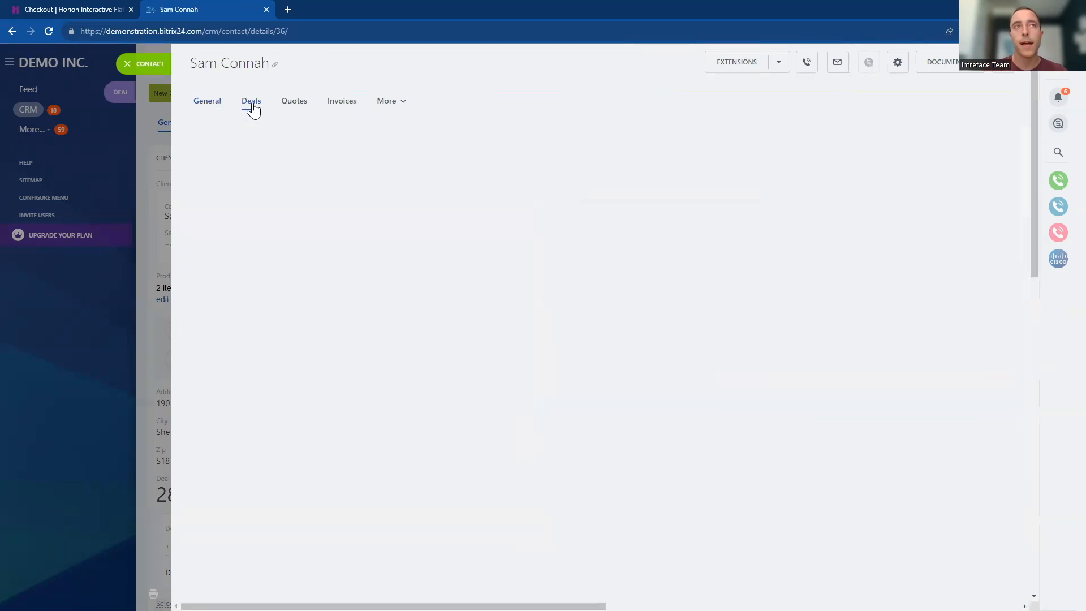
click(251, 101)
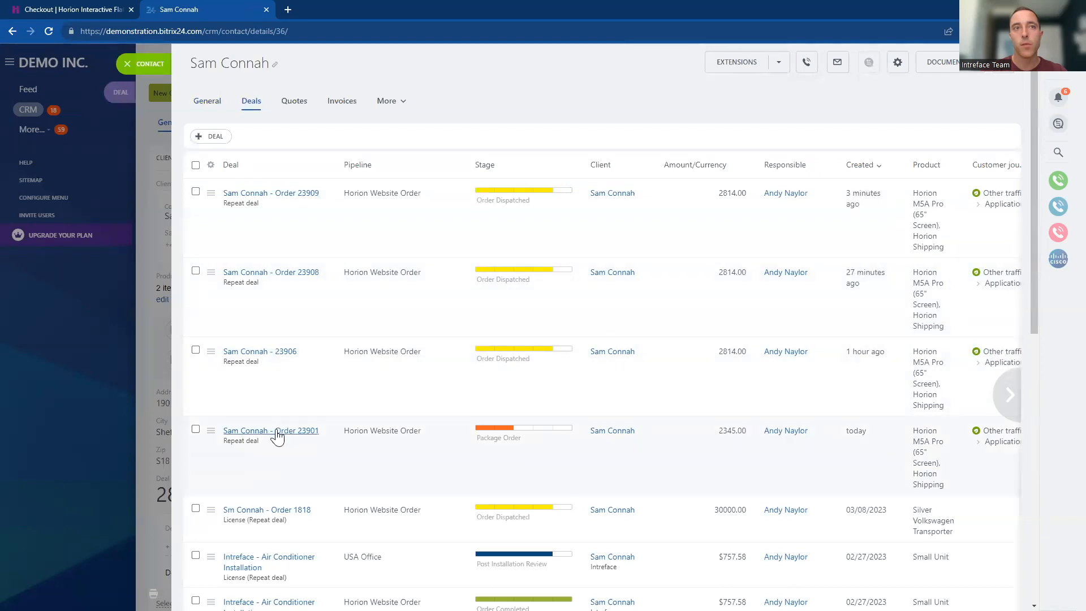
click(270, 429)
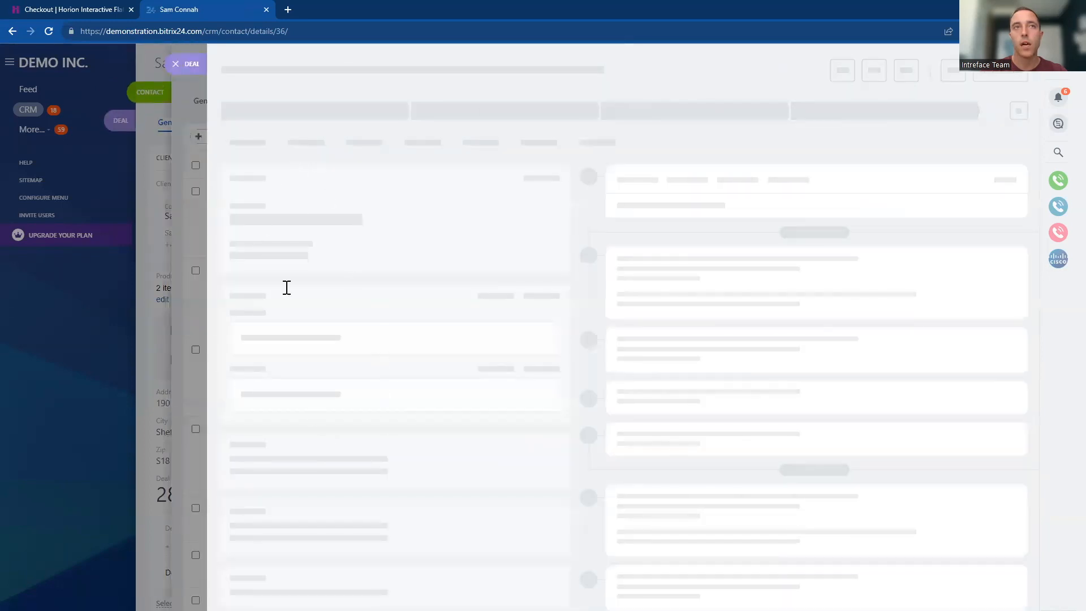